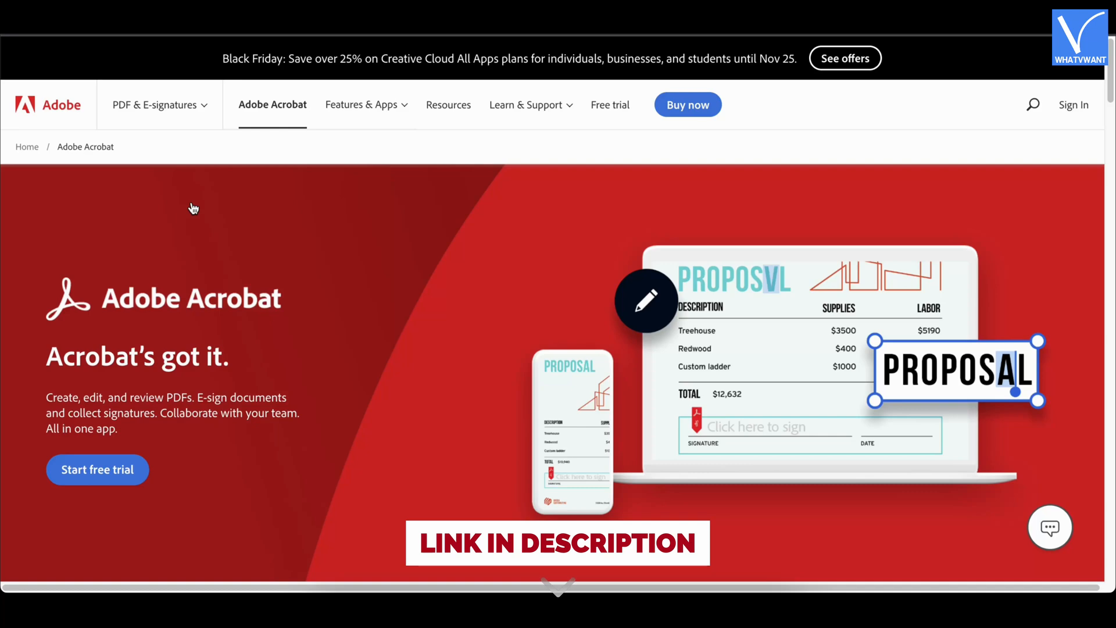
{"action": "mouse_move", "coordinate": [299, 377]}
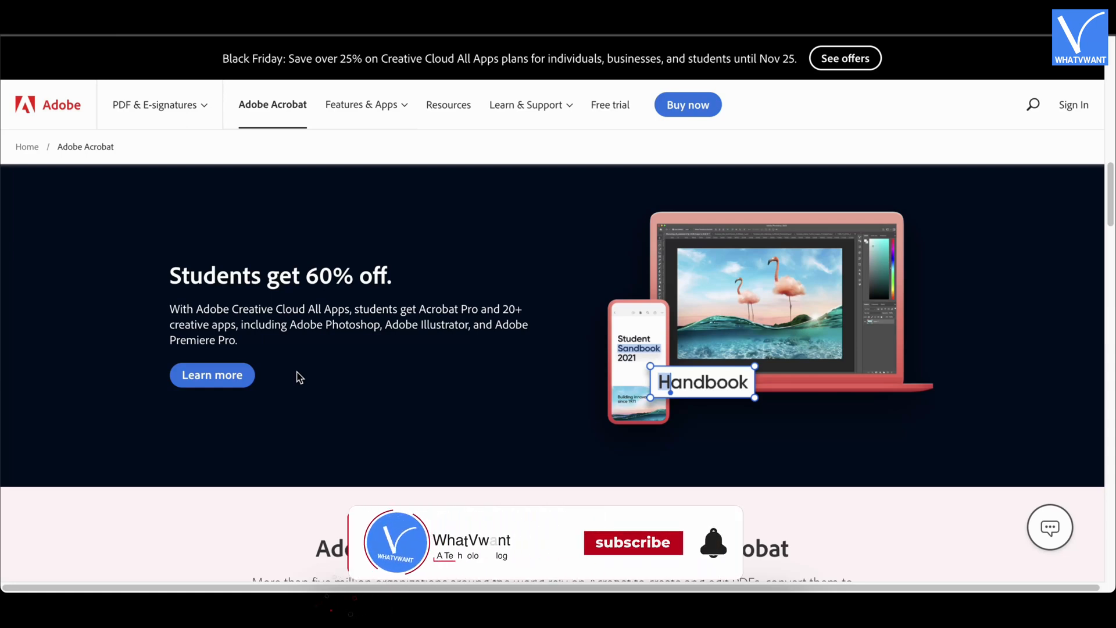
- Switch Acrobat Pro to the Monthly plan at US$29.99/mo, then return to the product page
{"action": "left_click", "coordinate": [633, 543]}
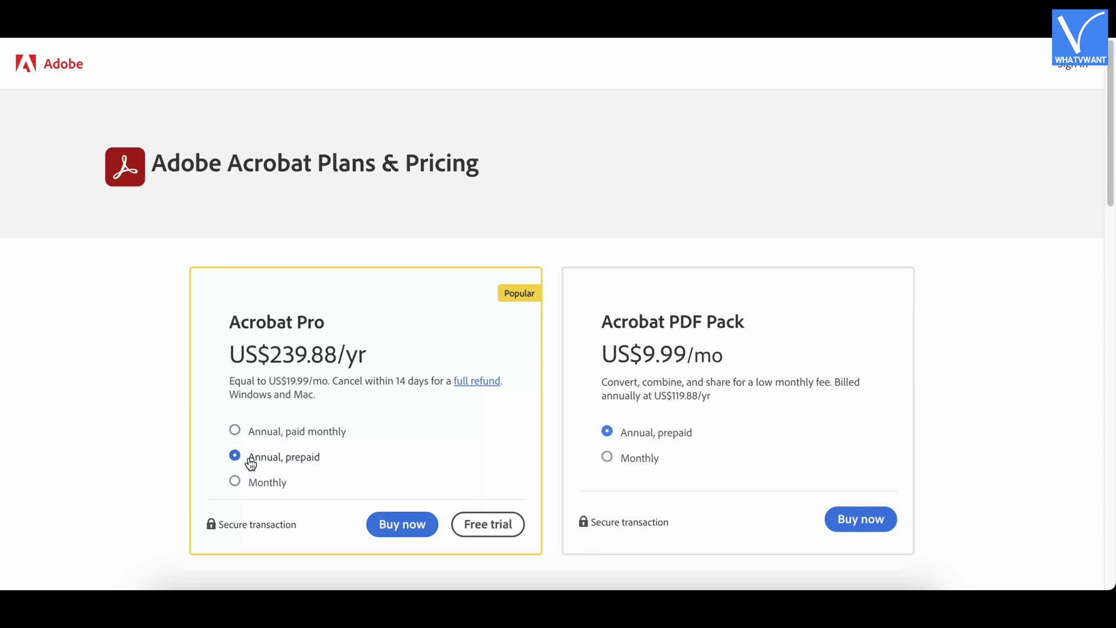
{"action": "mouse_move", "coordinate": [251, 487]}
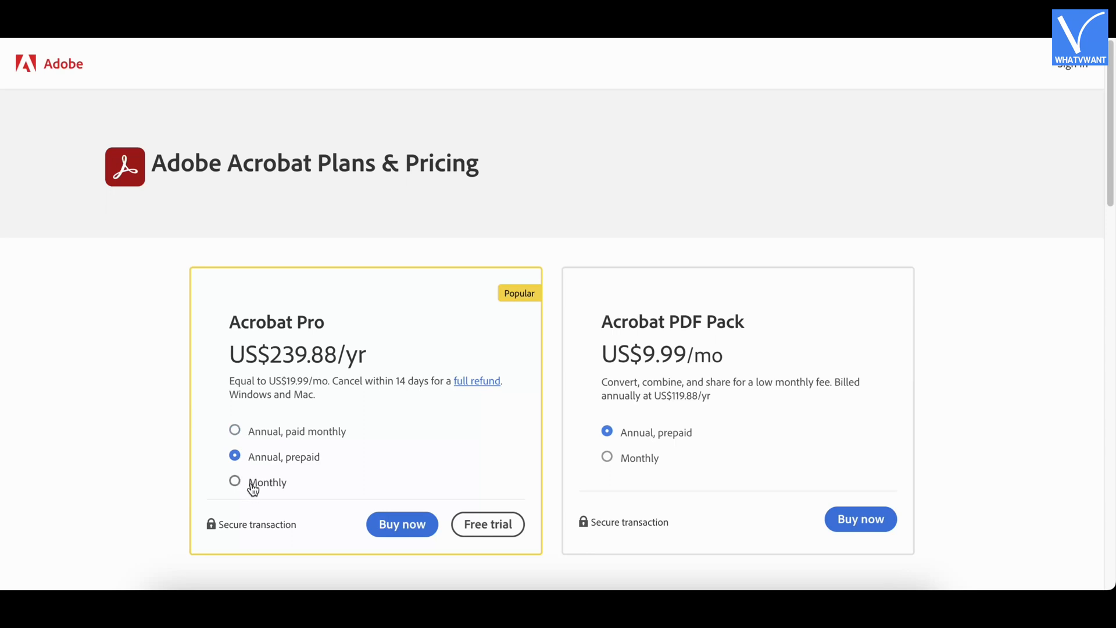
{"action": "left_click", "coordinate": [235, 481]}
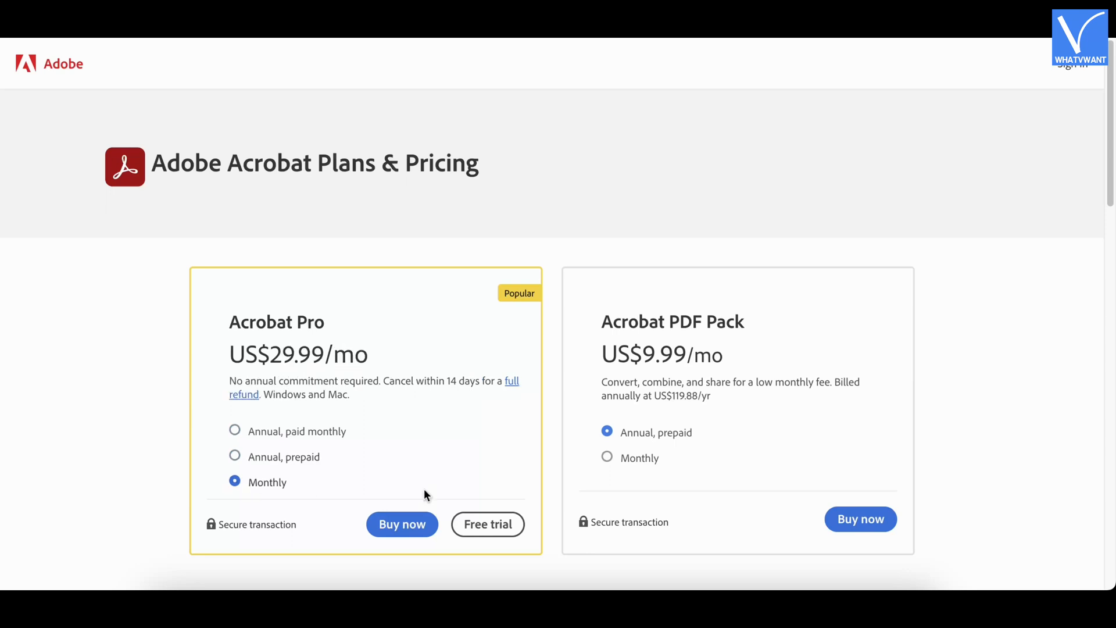
{"action": "left_click", "coordinate": [607, 458]}
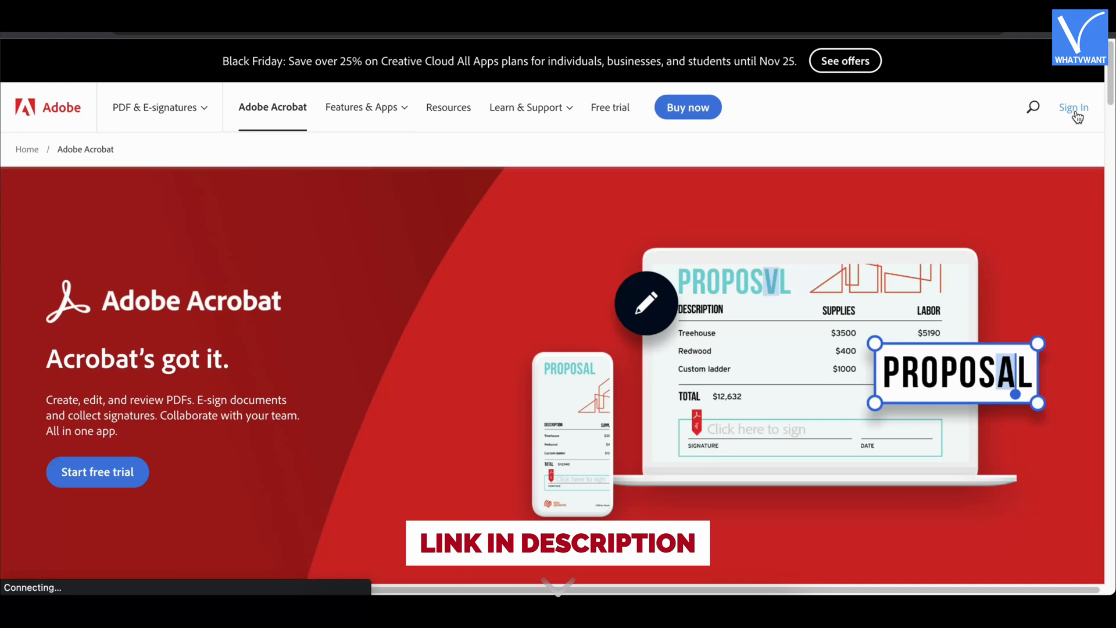
- Sign in to the Adobe account and go to Acrobat's online PDF tools home page
{"action": "left_click", "coordinate": [1073, 107]}
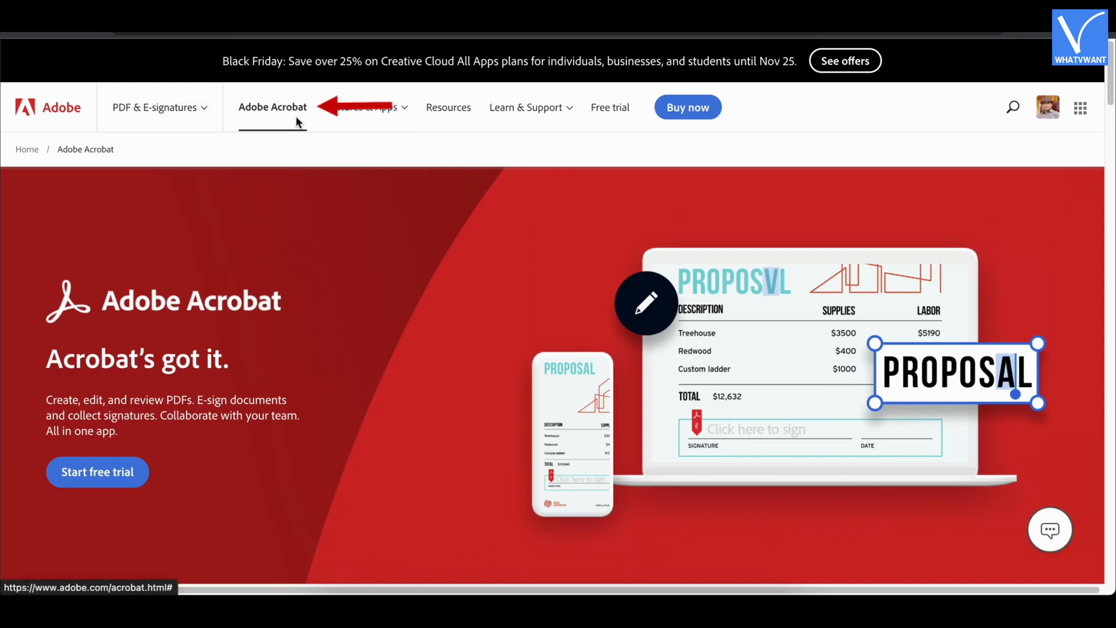
{"action": "left_click", "coordinate": [154, 107]}
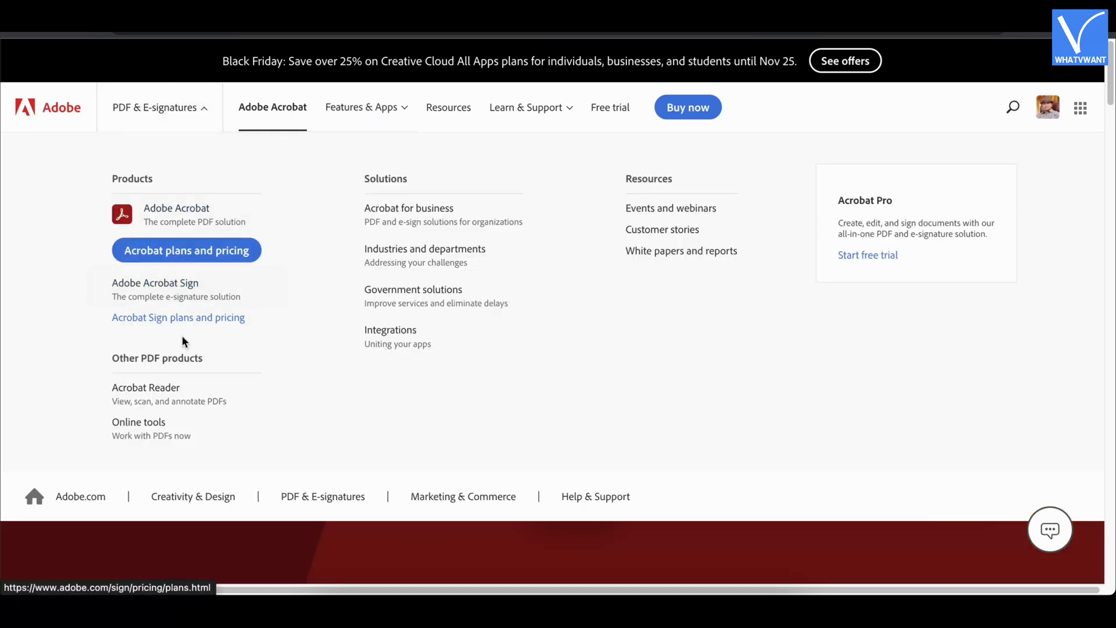
{"action": "mouse_move", "coordinate": [147, 387]}
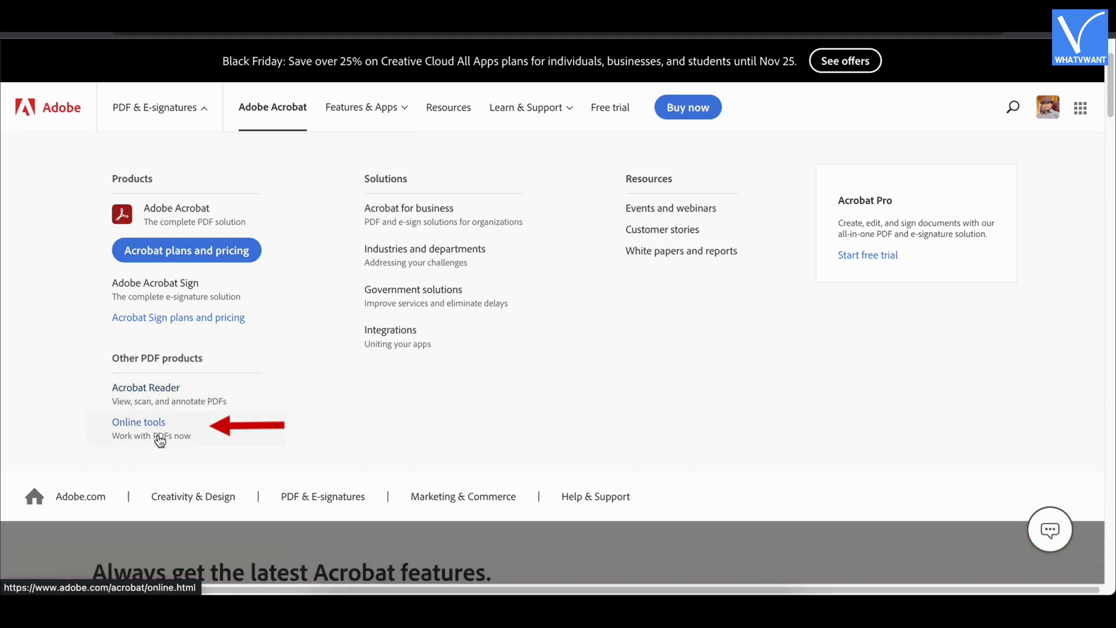
{"action": "left_click", "coordinate": [138, 421]}
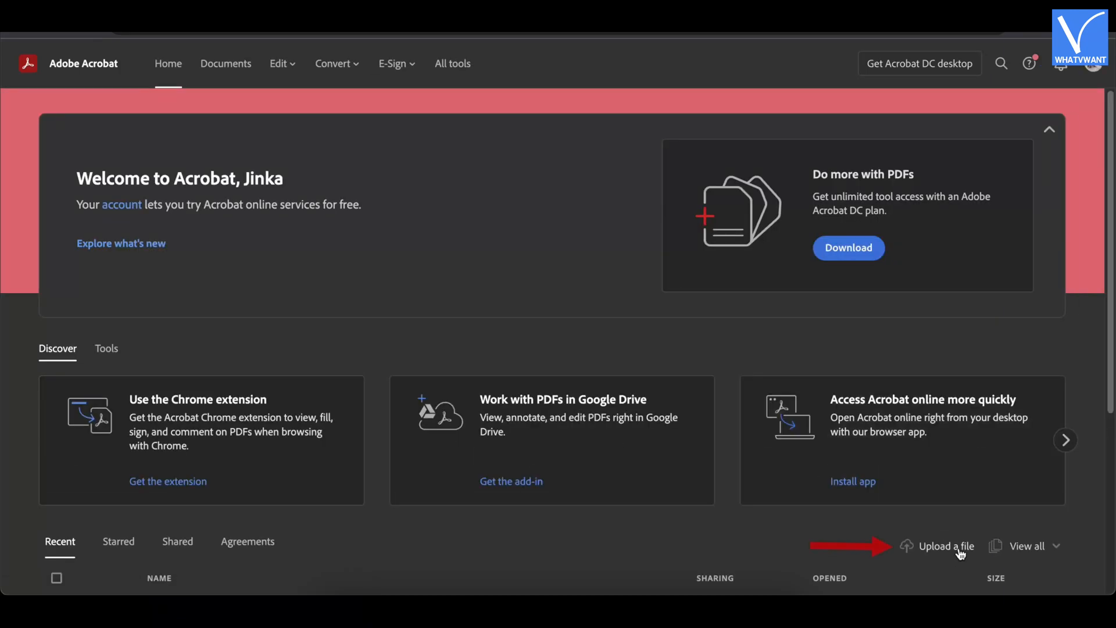
- Upload the 'word' PDF so it opens in the Acrobat online viewer
{"action": "left_click", "coordinate": [944, 546]}
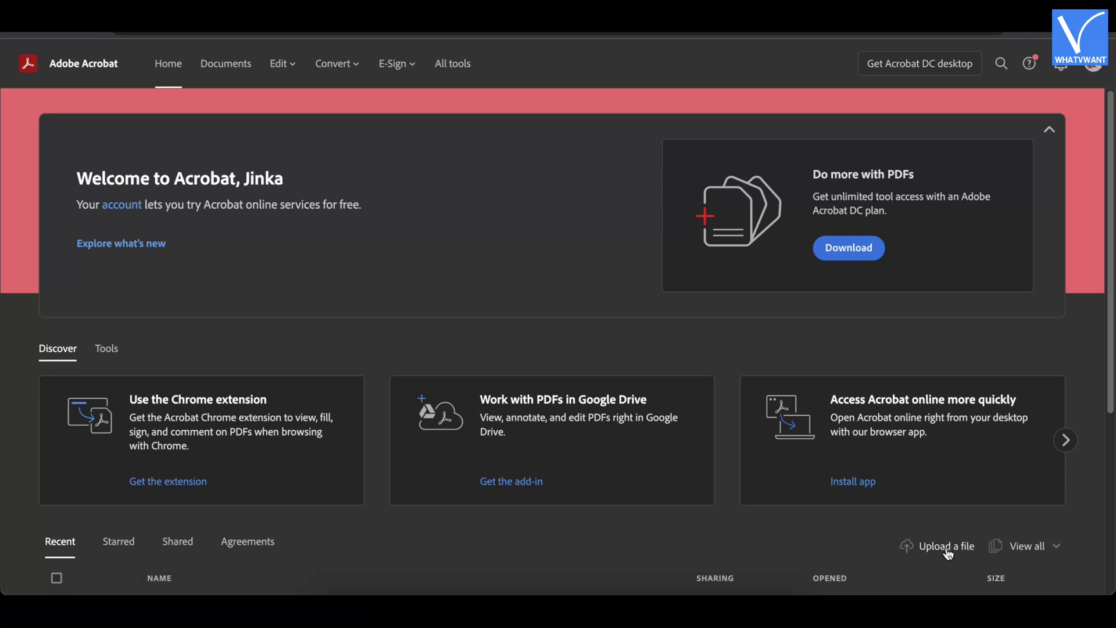
{"action": "left_click", "coordinate": [944, 546]}
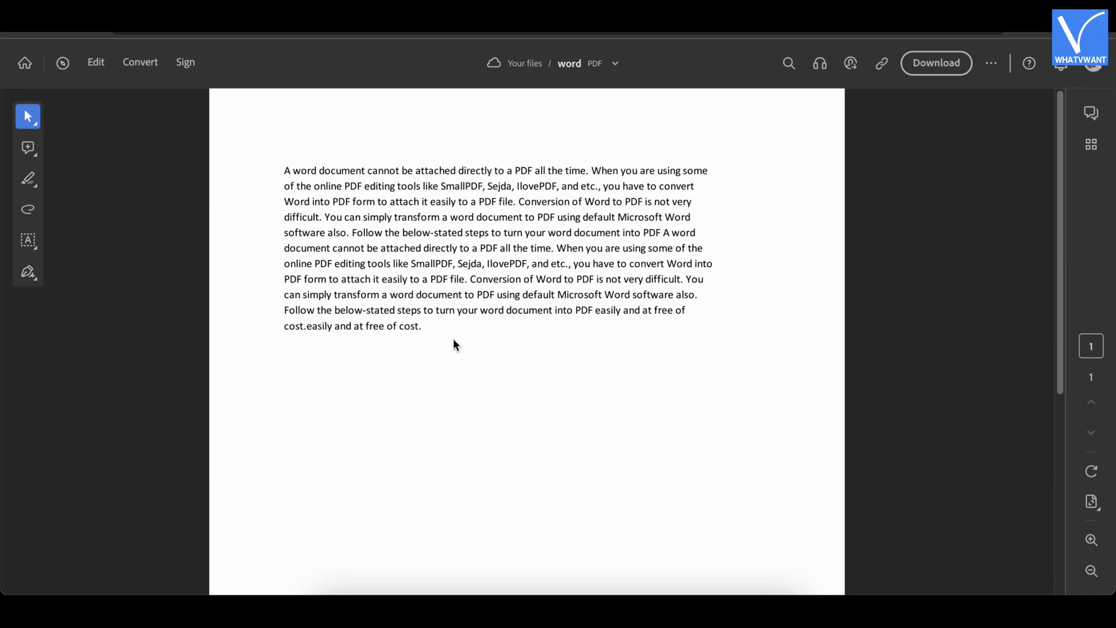
{"action": "mouse_move", "coordinate": [514, 230]}
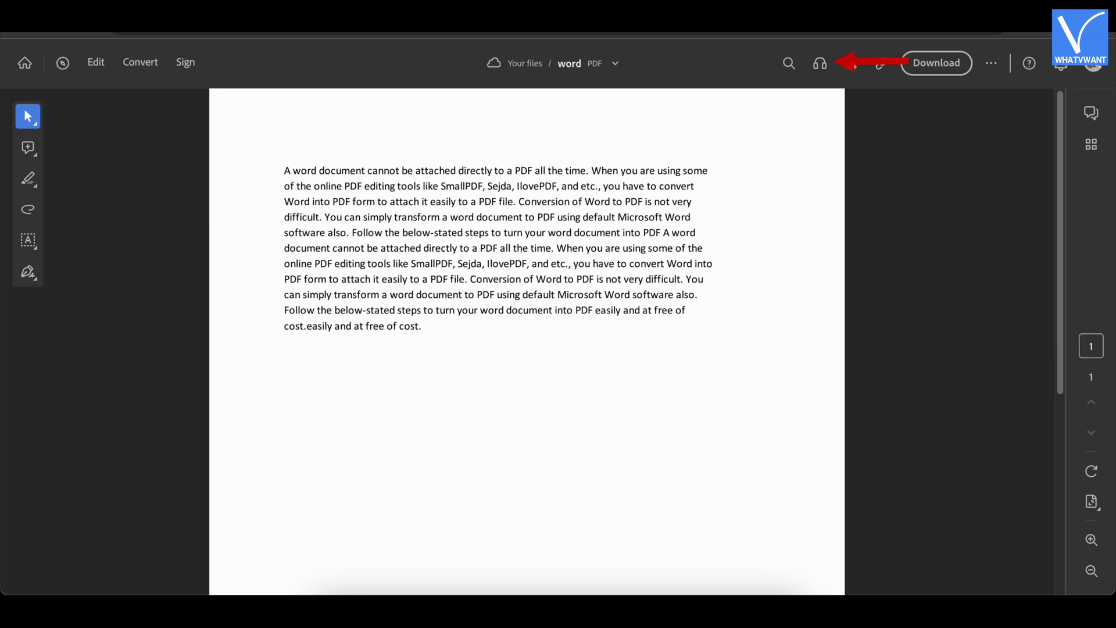
{"action": "mouse_move", "coordinate": [820, 62]}
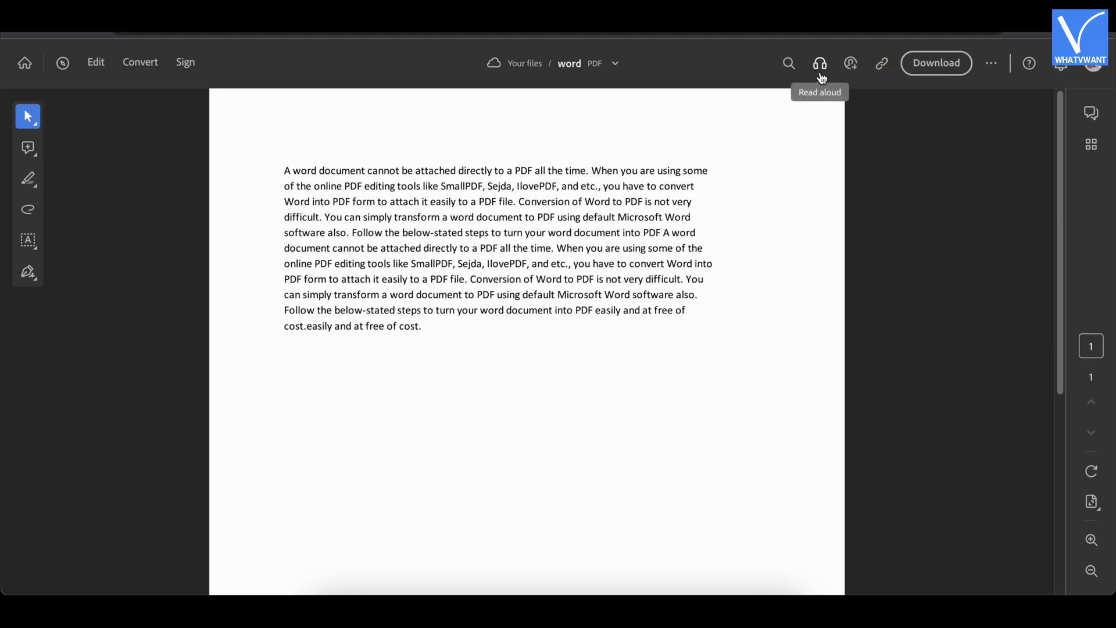
- Start Read aloud on the 'word' PDF and review the playback speeds, keeping 1x
{"action": "left_click", "coordinate": [820, 63]}
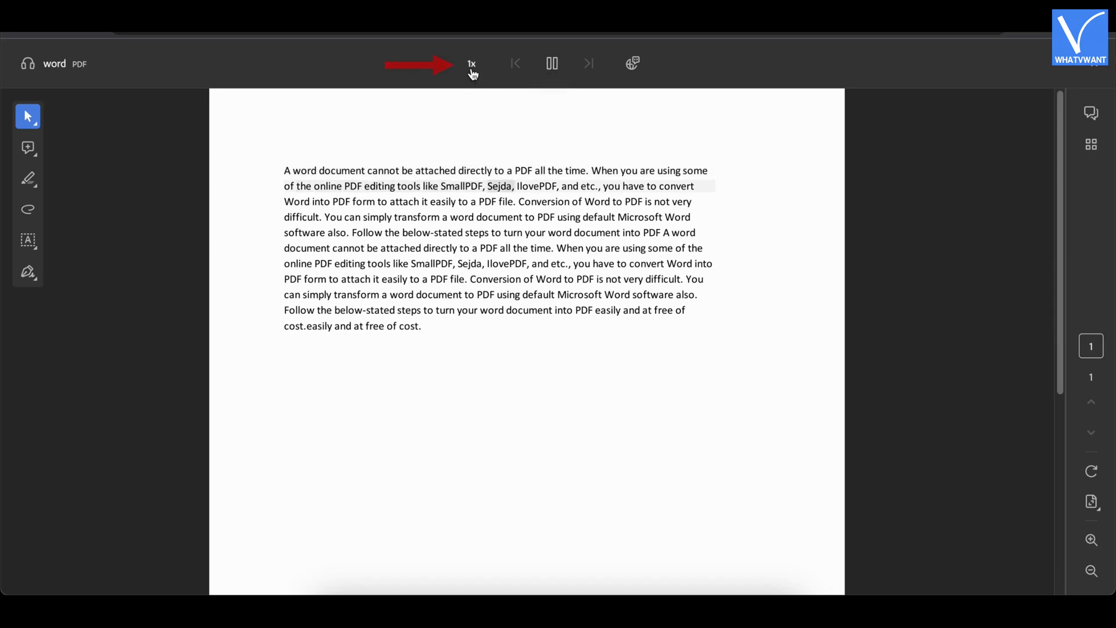
{"action": "left_click", "coordinate": [471, 63]}
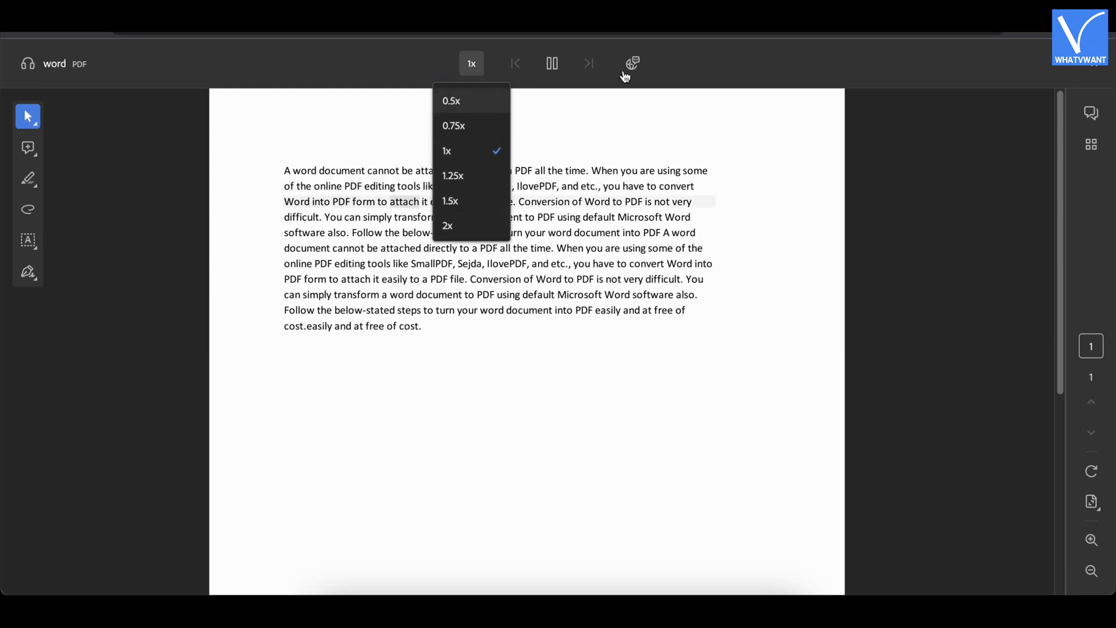
{"action": "left_click", "coordinate": [633, 63]}
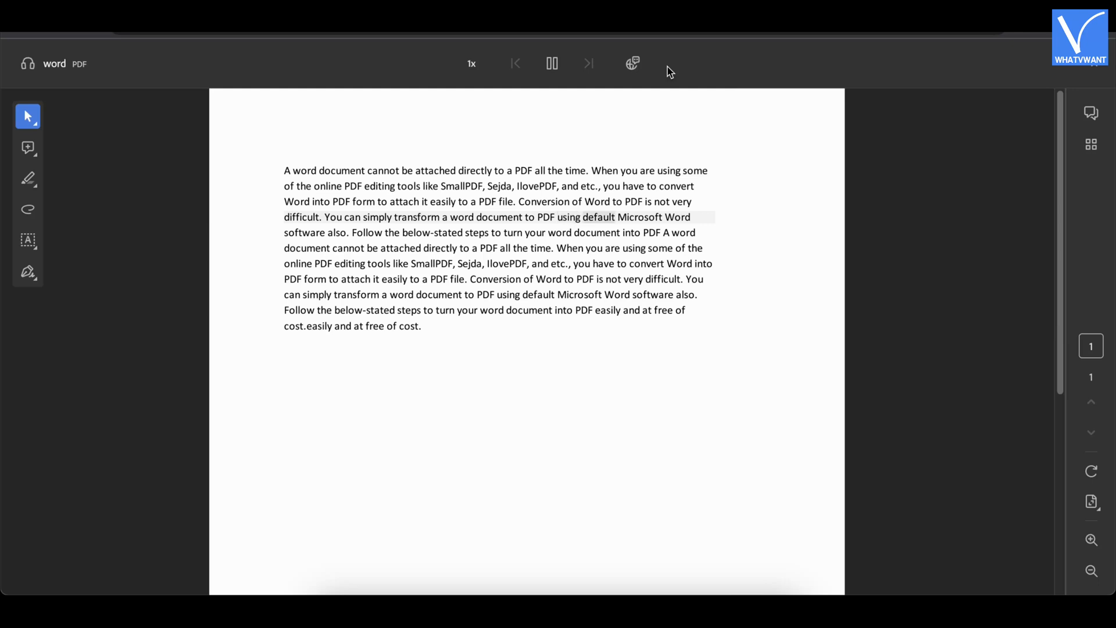
{"action": "mouse_move", "coordinate": [175, 64]}
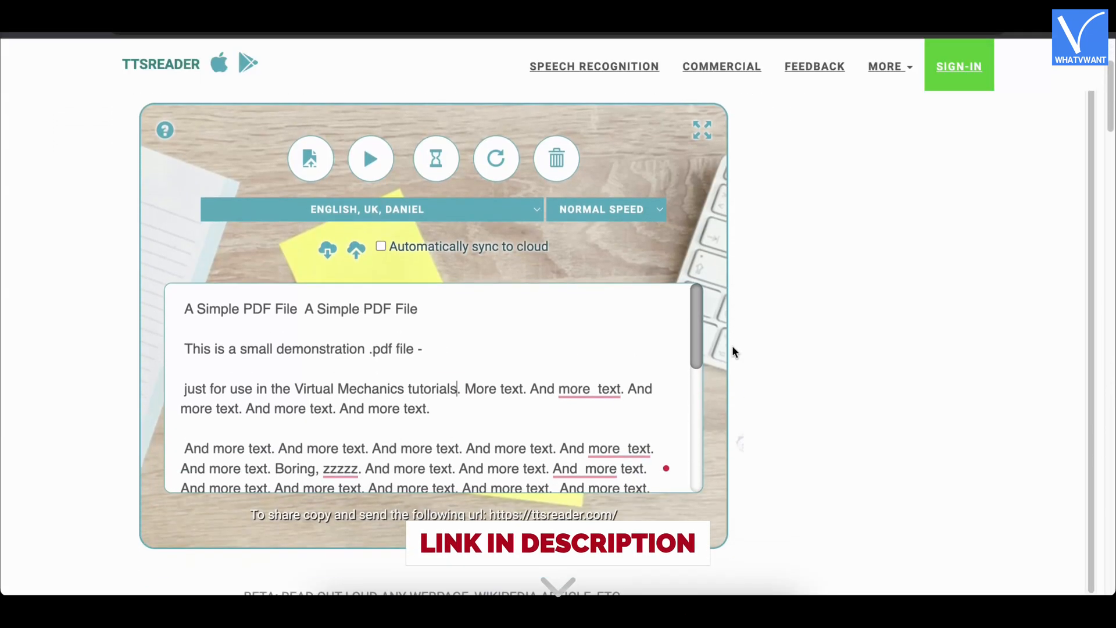
{"action": "scroll", "scroll_direction": "down", "scroll_amount": 3}
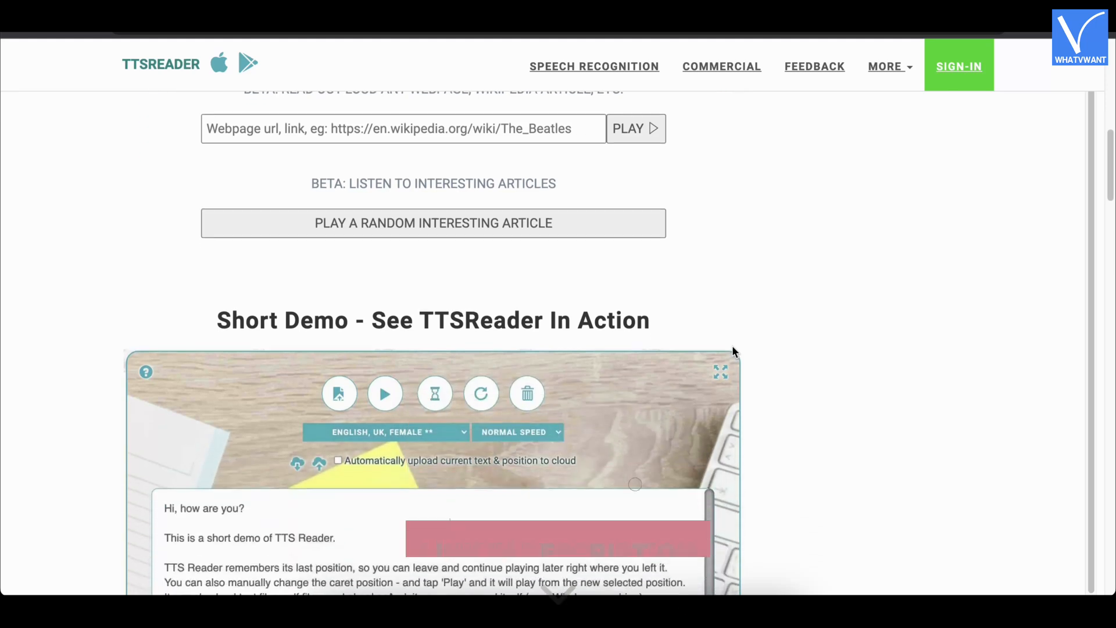
{"action": "scroll", "scroll_direction": "down", "scroll_amount": 3}
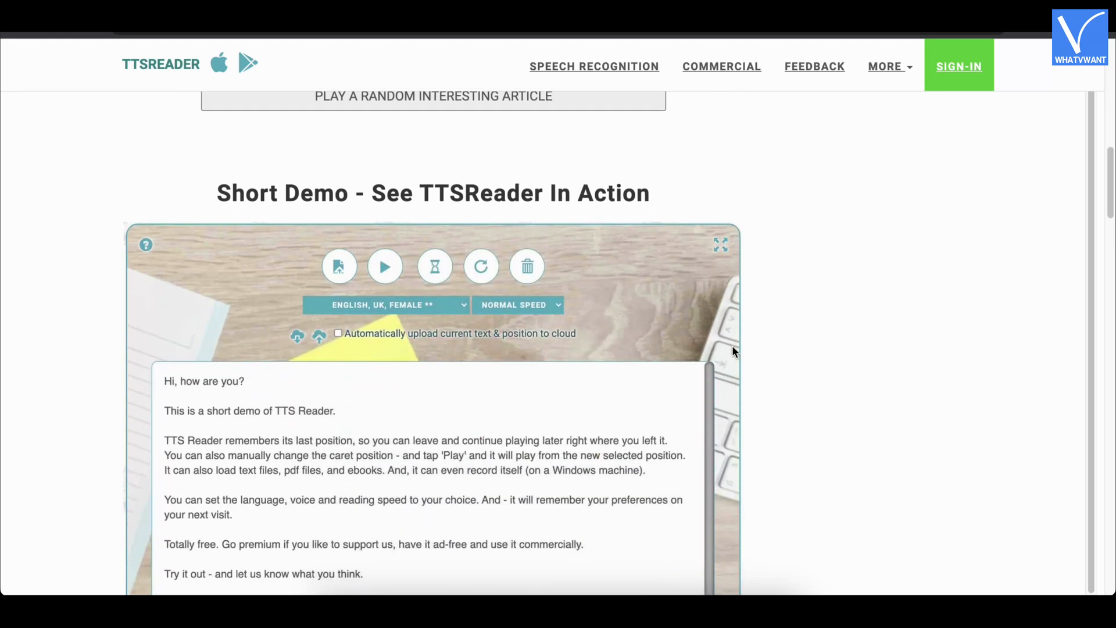
{"action": "scroll", "scroll_direction": "down", "scroll_amount": 3}
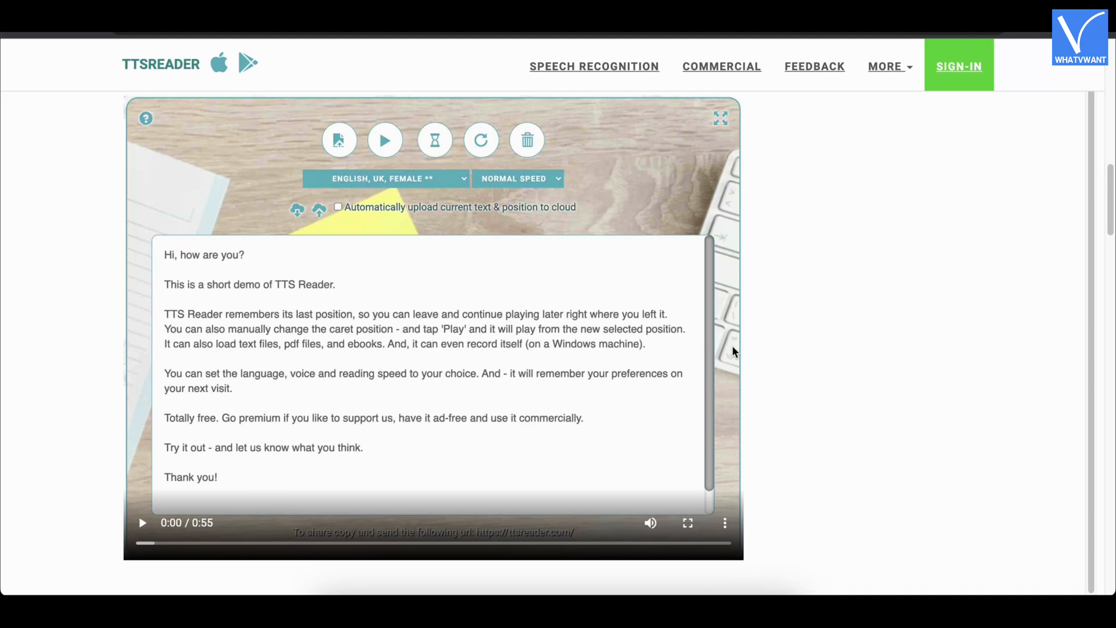
{"action": "scroll", "scroll_direction": "down", "scroll_amount": 3}
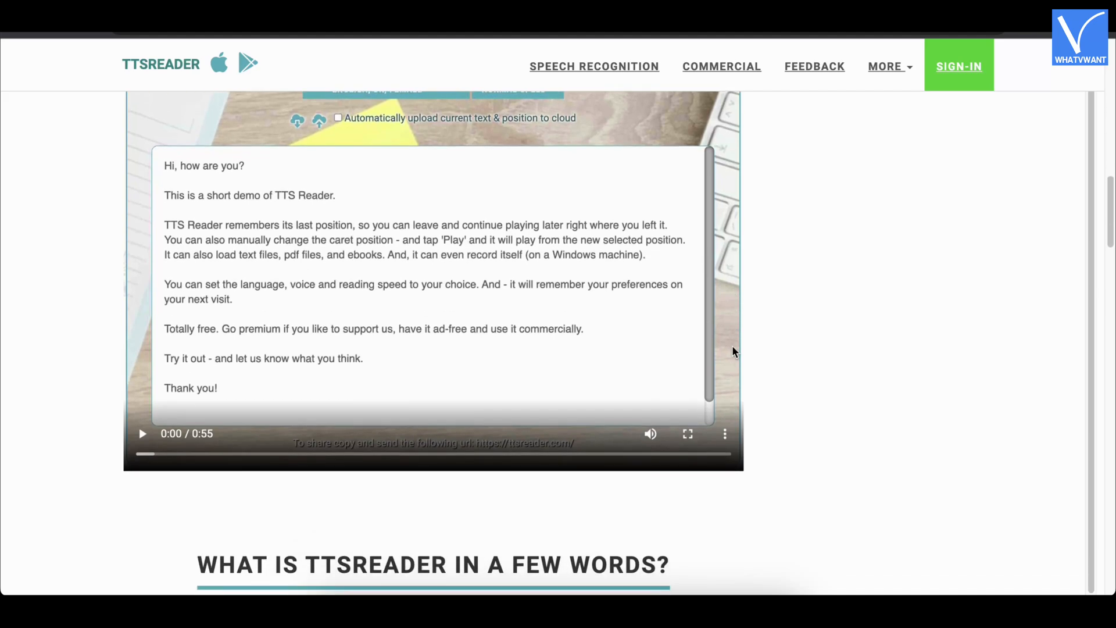
{"action": "scroll", "scroll_direction": "down", "scroll_amount": 3}
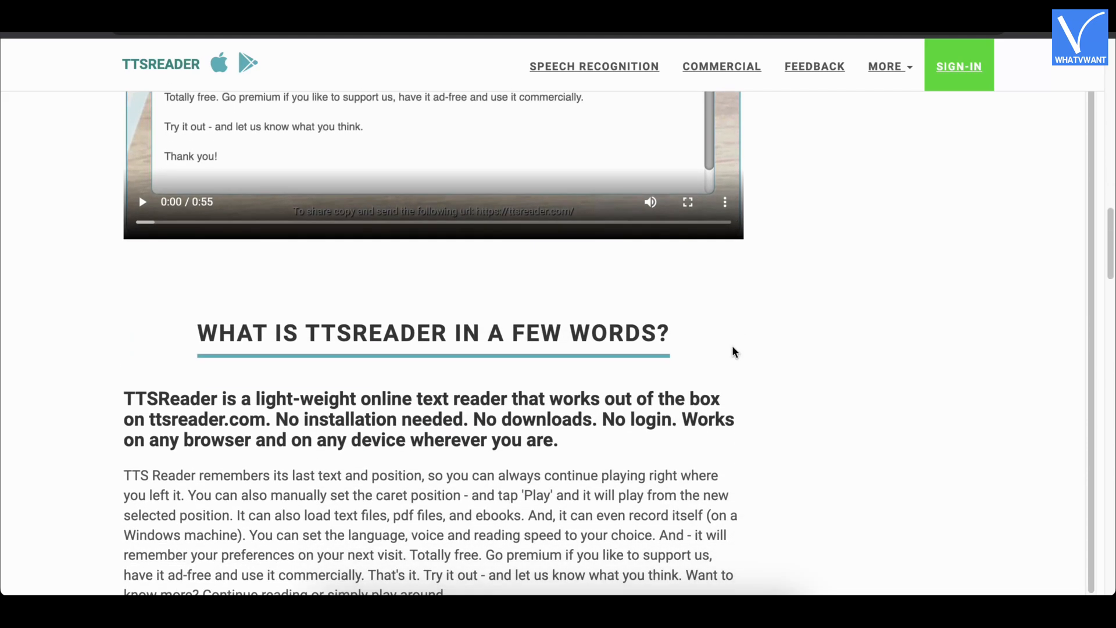
{"action": "scroll", "scroll_direction": "down", "scroll_amount": 3}
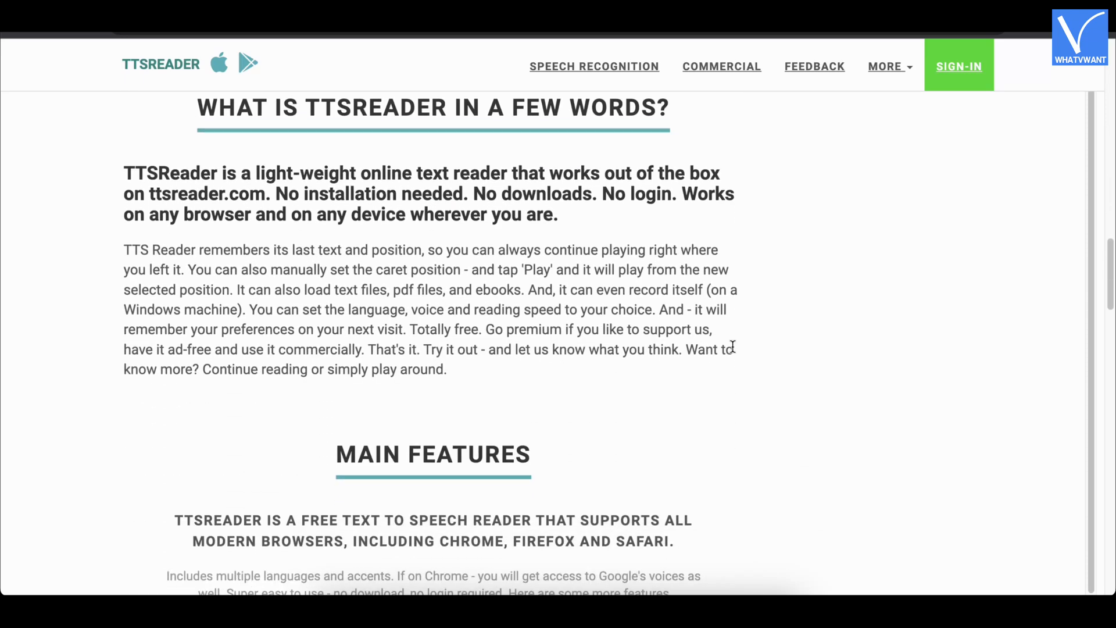
{"action": "scroll", "scroll_direction": "down", "scroll_amount": 3}
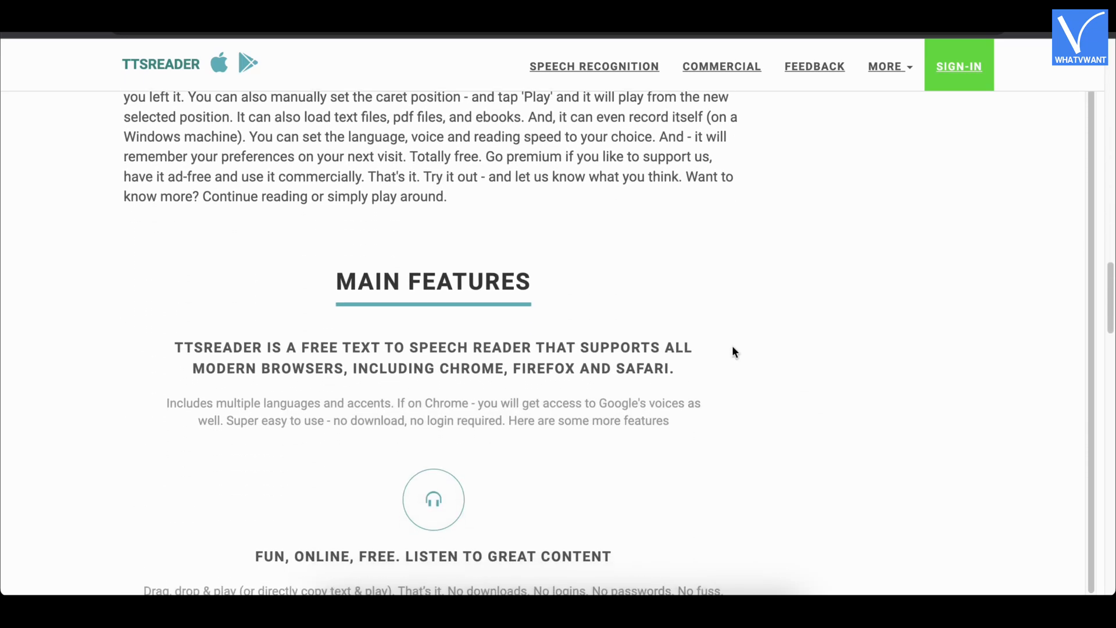
{"action": "scroll", "scroll_direction": "down", "scroll_amount": 3}
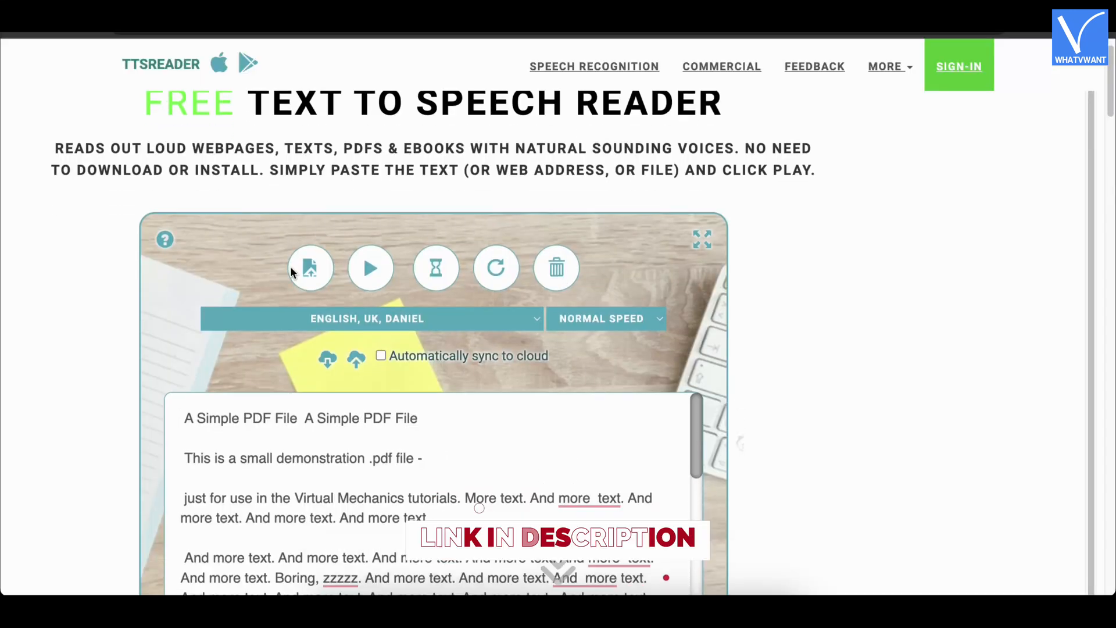
- Load sample.pdf into TTSReader, keep the English UK Daniel voice at Normal Speed, and play it
{"action": "scroll", "scroll_direction": "down", "scroll_amount": 3}
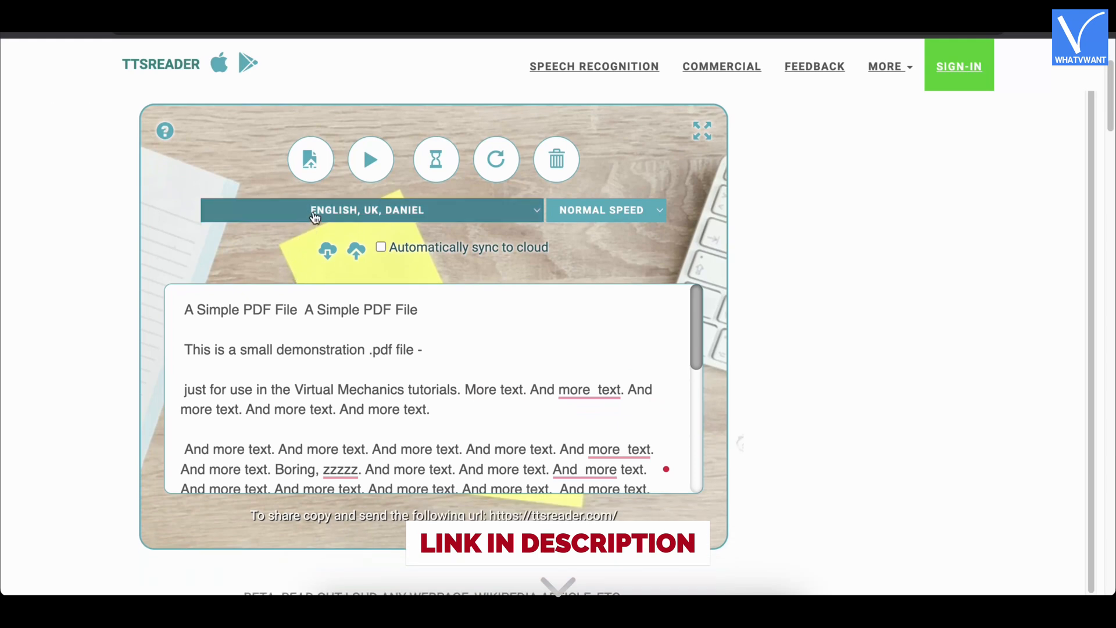
{"action": "mouse_move", "coordinate": [310, 158]}
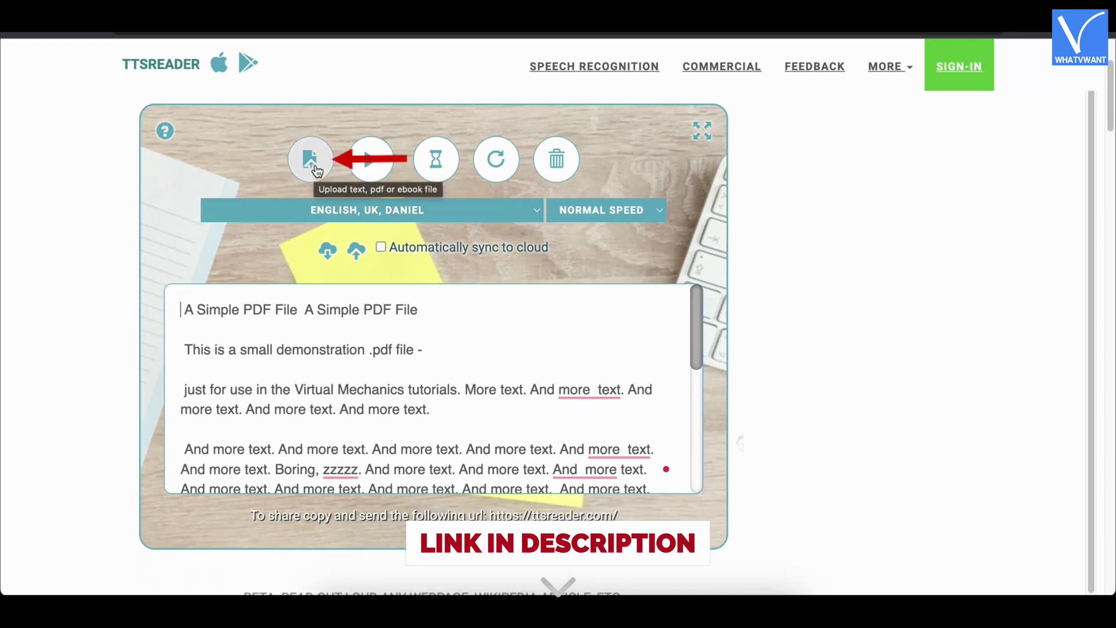
{"action": "left_click", "coordinate": [310, 158]}
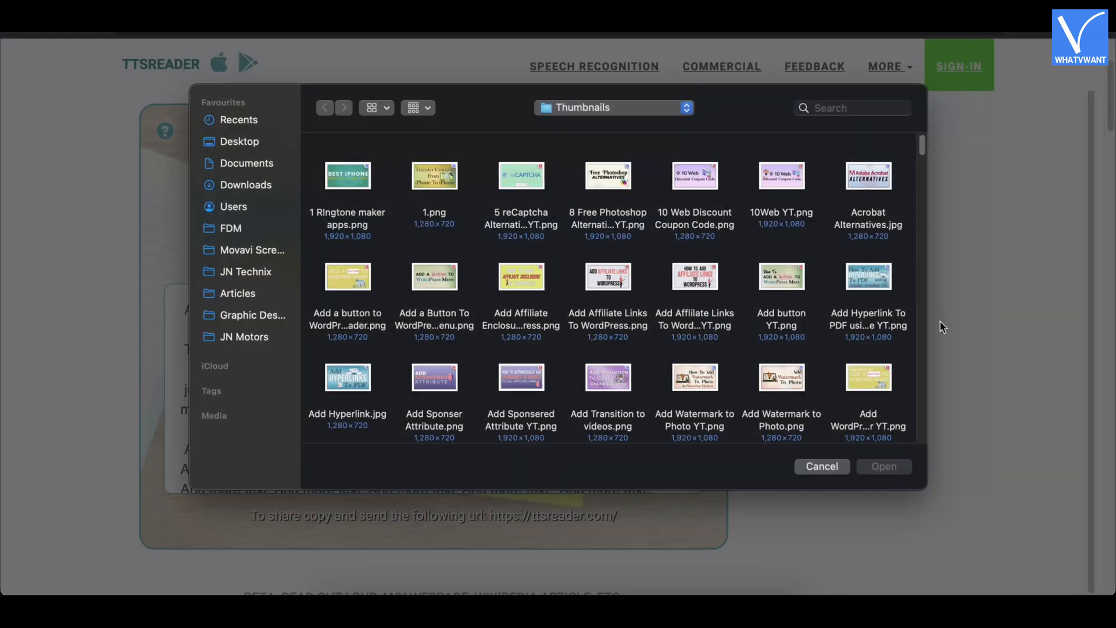
{"action": "left_click", "coordinate": [821, 466]}
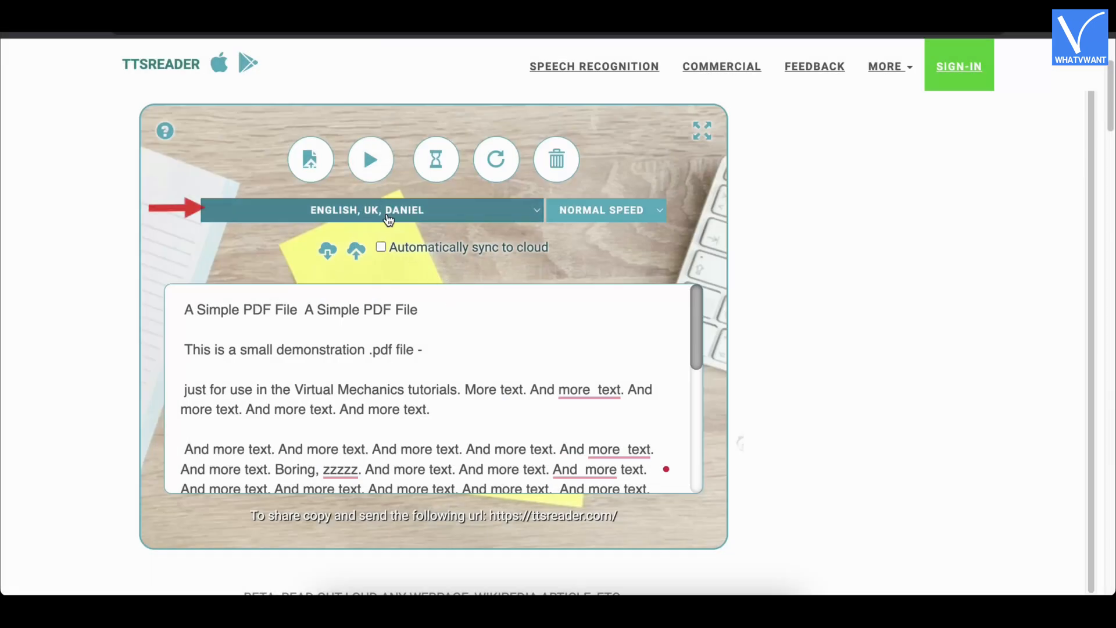
{"action": "left_click", "coordinate": [368, 209]}
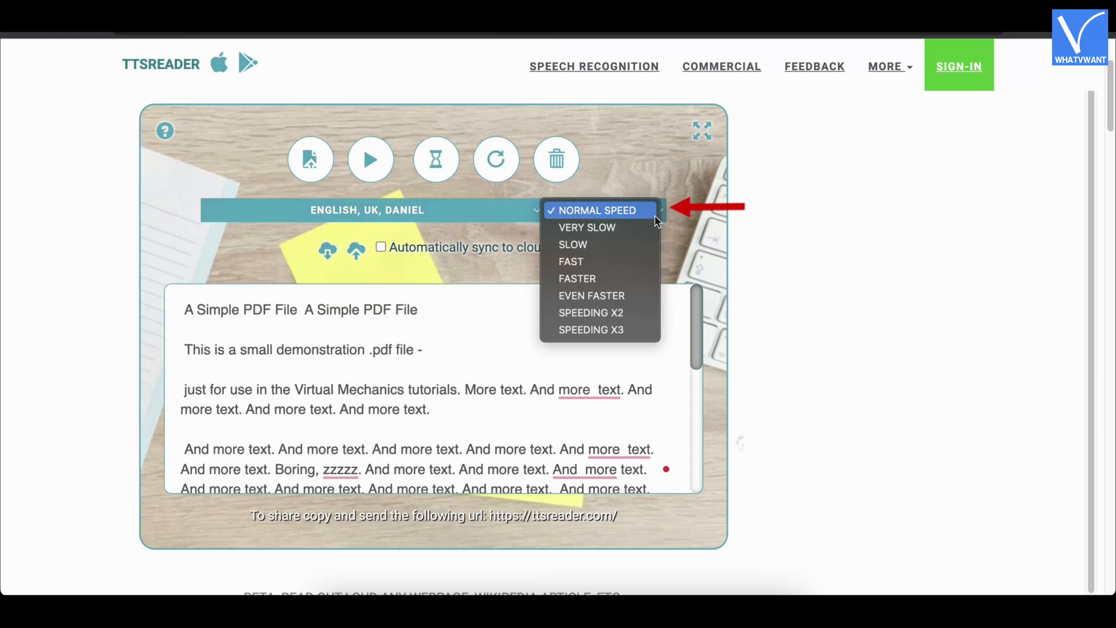
{"action": "left_click", "coordinate": [600, 210]}
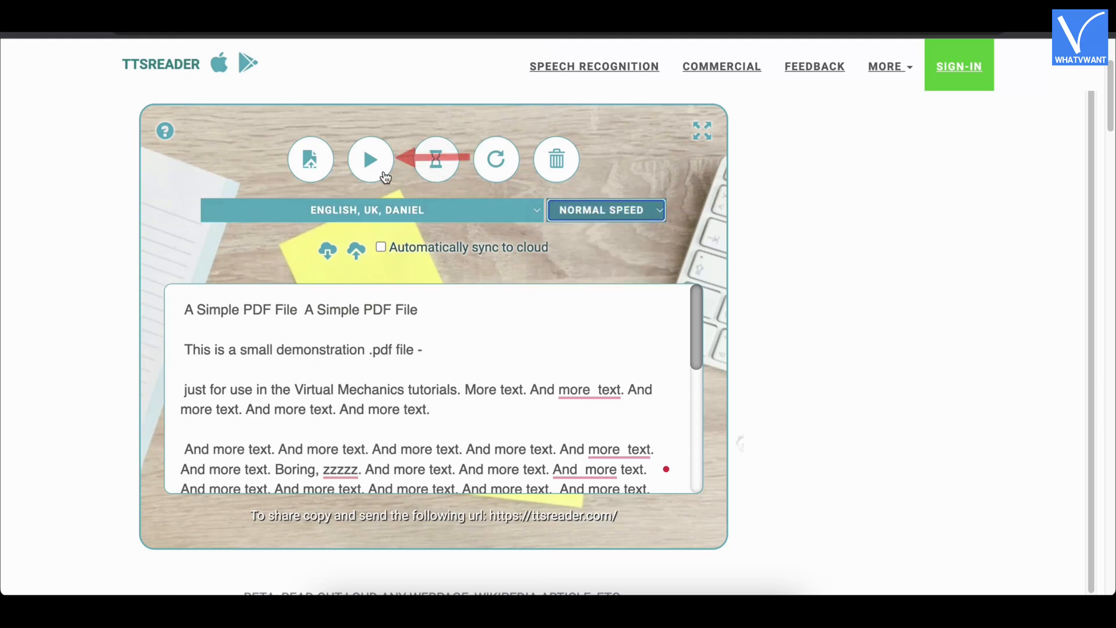
{"action": "left_click", "coordinate": [370, 158]}
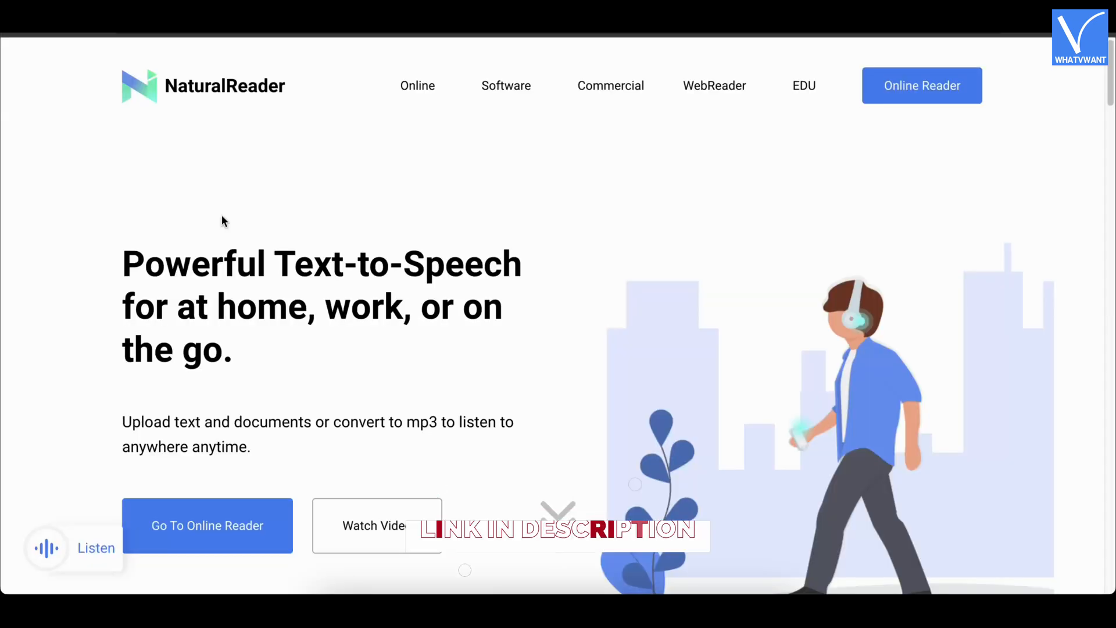
- Scroll through NaturalReader's homepage features and personal and commercial offerings
{"action": "scroll", "scroll_direction": "down", "scroll_amount": 3}
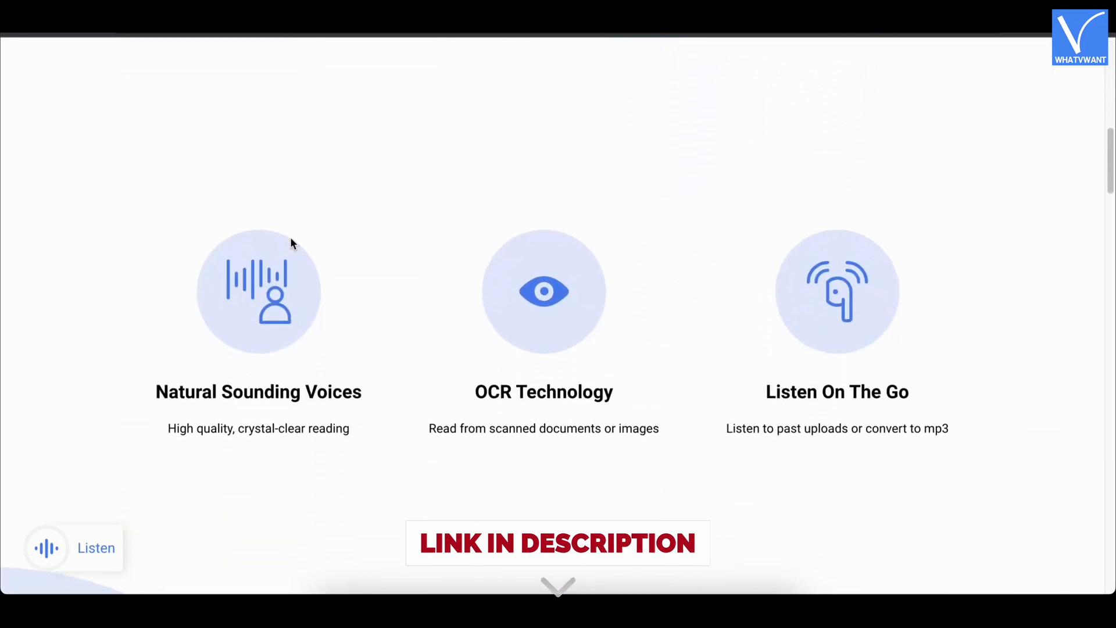
{"action": "scroll", "scroll_direction": "down", "scroll_amount": 3}
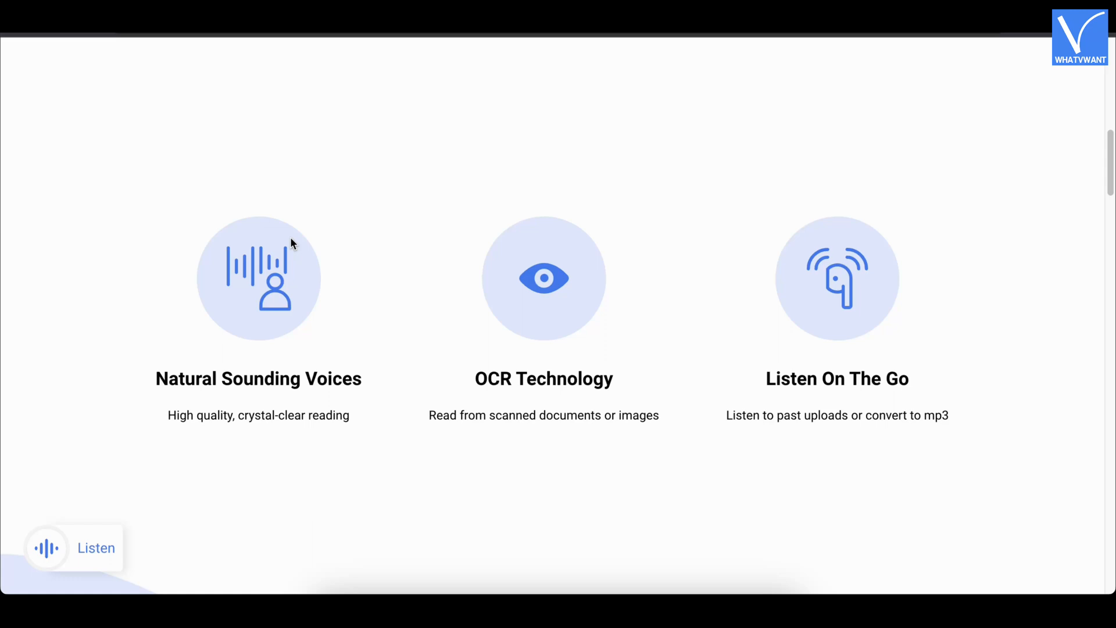
{"action": "scroll", "scroll_direction": "down", "scroll_amount": 3}
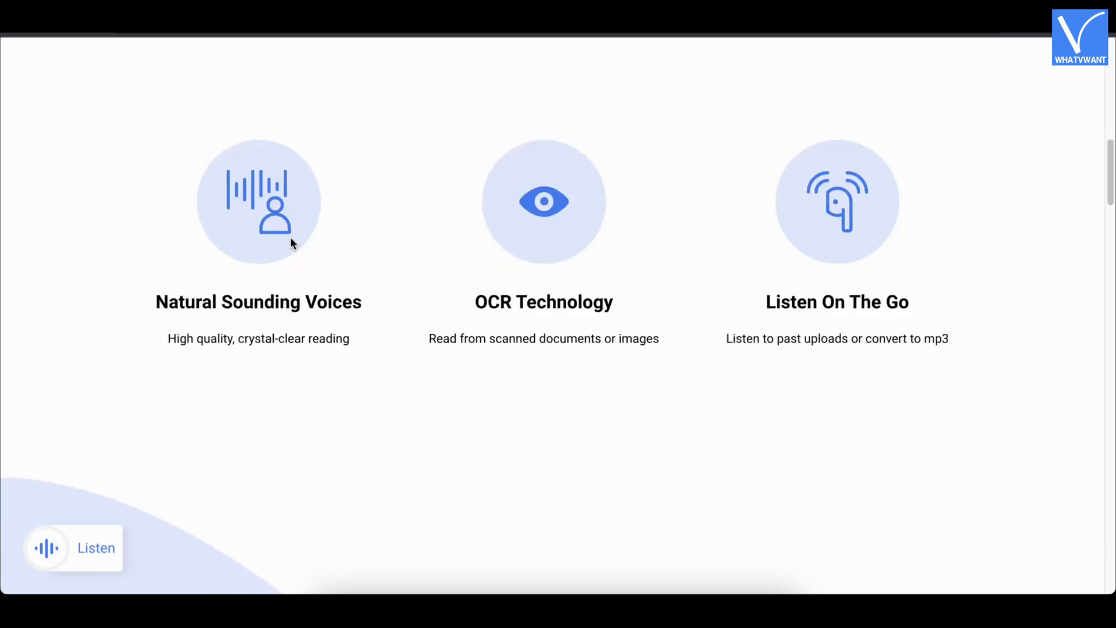
{"action": "scroll", "scroll_direction": "down", "scroll_amount": 3}
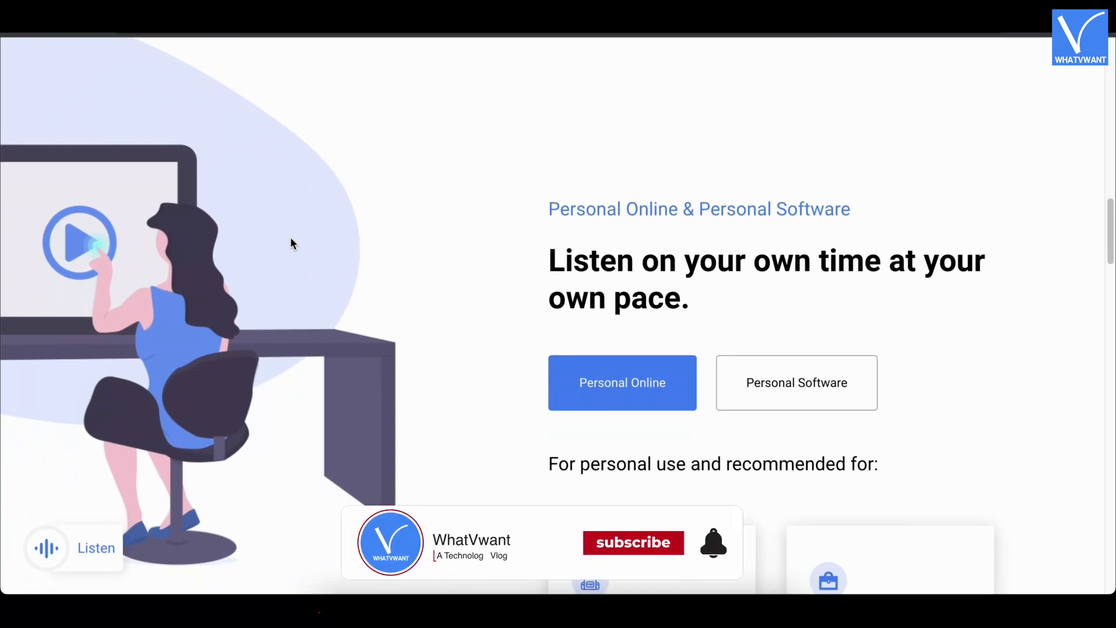
{"action": "left_click", "coordinate": [632, 544]}
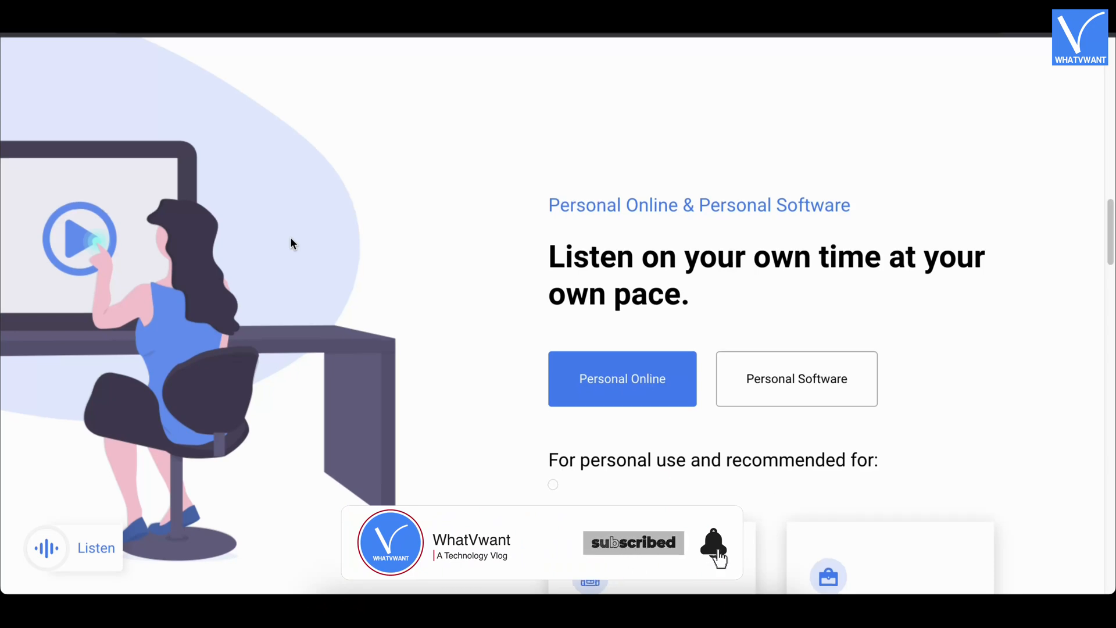
{"action": "scroll", "scroll_direction": "down", "scroll_amount": 3}
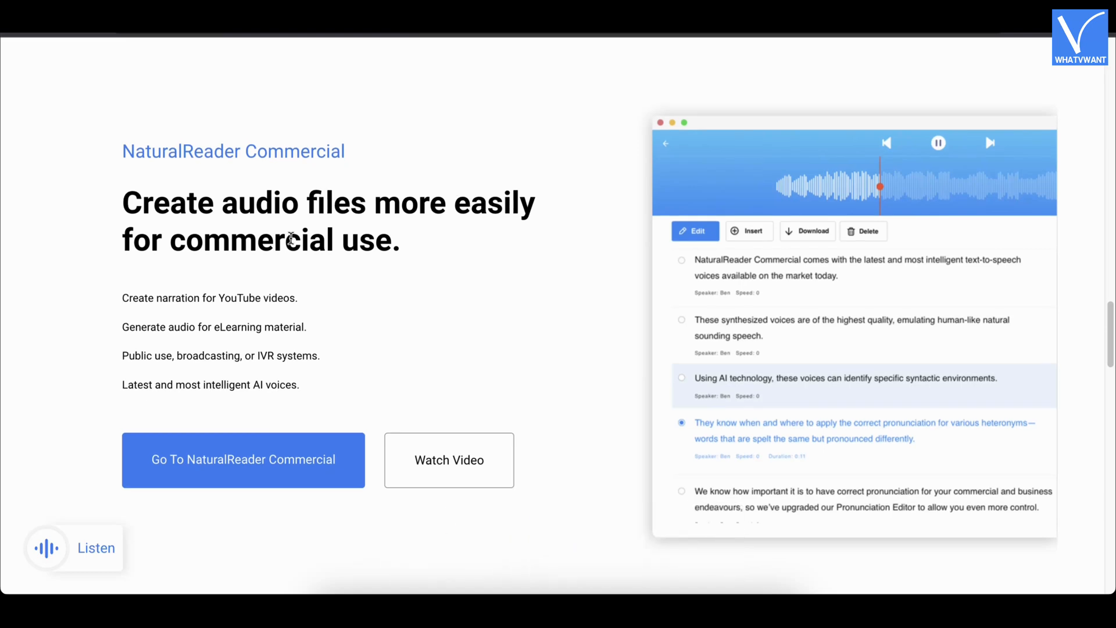
{"action": "scroll", "scroll_direction": "down", "scroll_amount": 3}
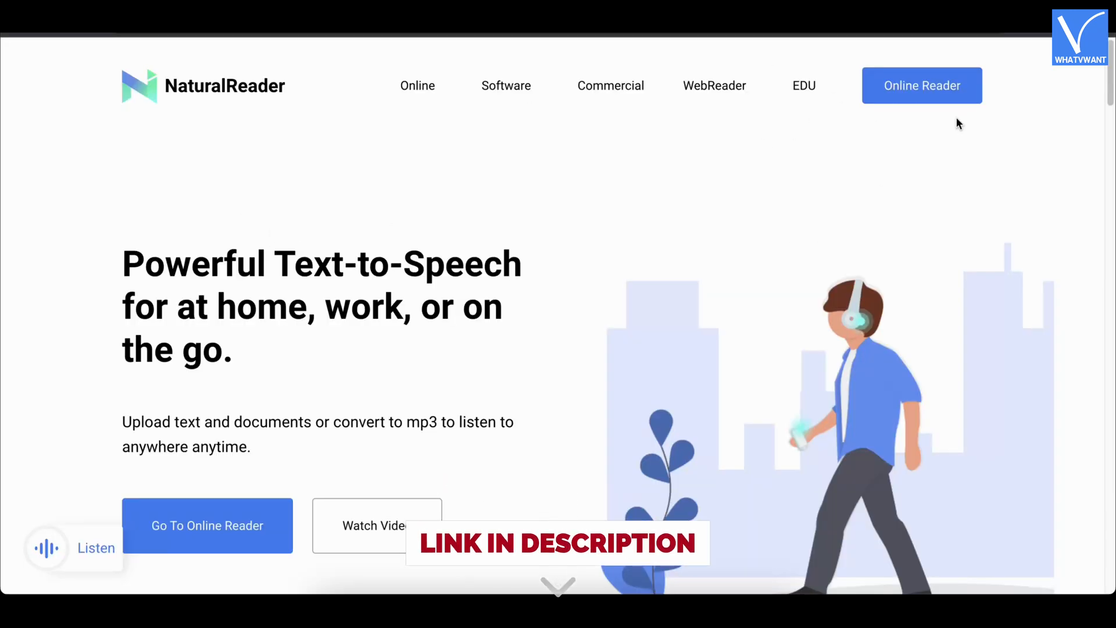
{"action": "mouse_move", "coordinate": [922, 85]}
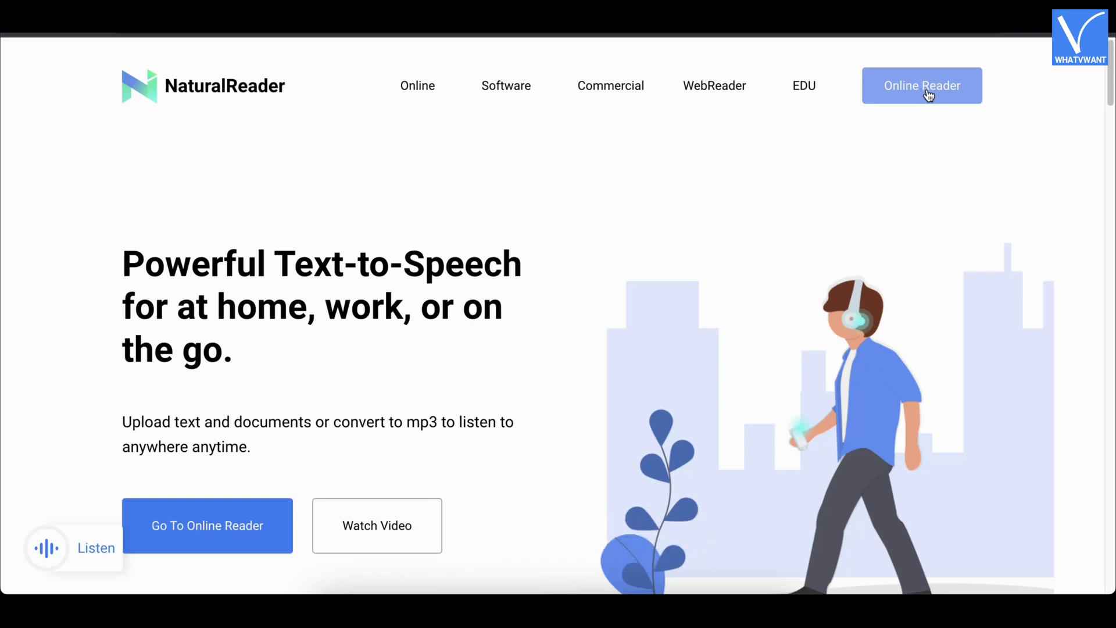
- Go to NaturalReader's Online Reader login page from the top navigation
{"action": "left_click", "coordinate": [922, 85]}
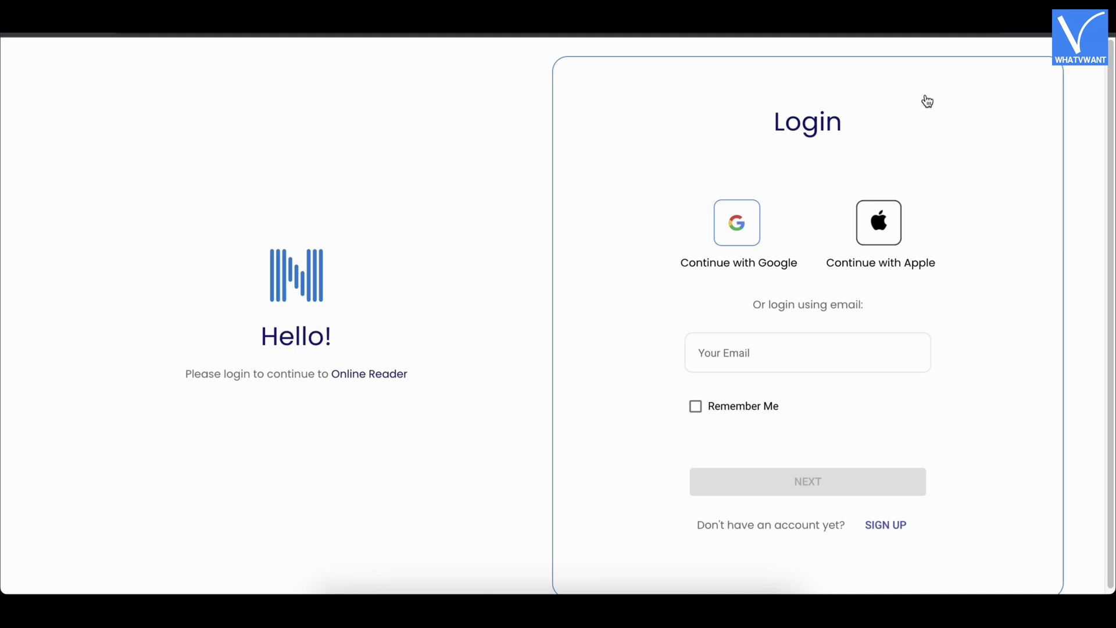
{"action": "mouse_move", "coordinate": [798, 409]}
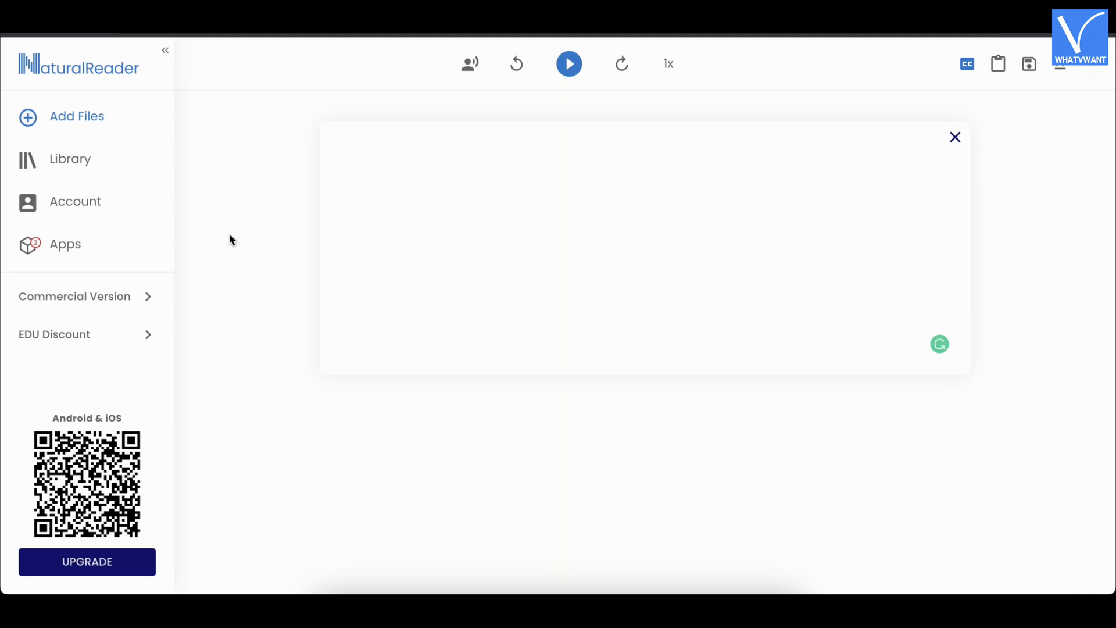
{"action": "mouse_move", "coordinate": [508, 345]}
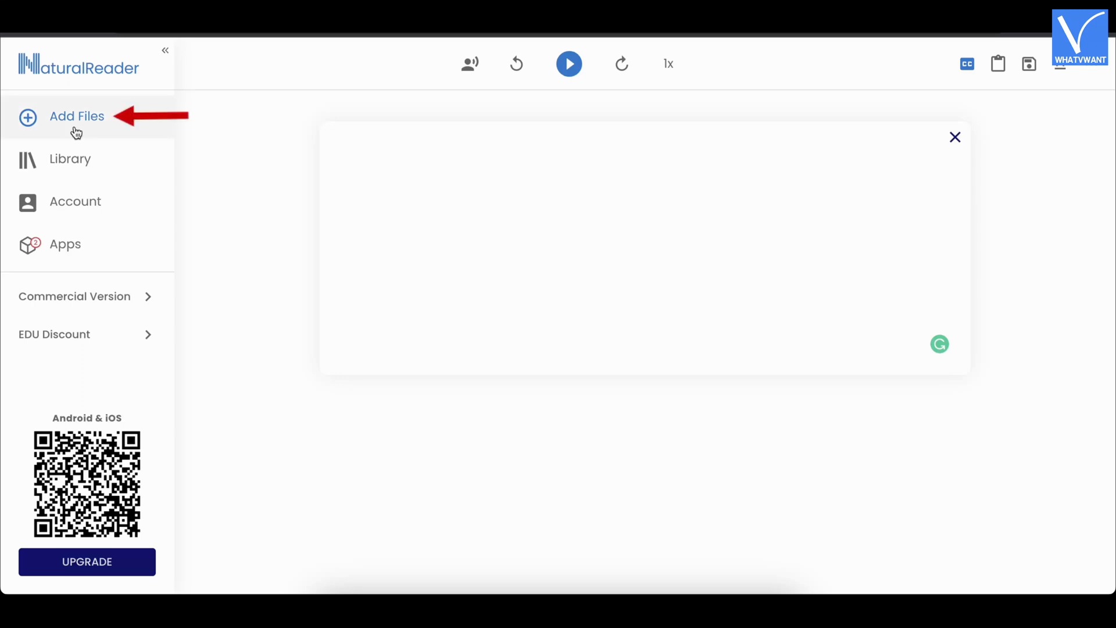
- Add sample.pdf from the Desktop as a document in NaturalReader's online reader
{"action": "left_click", "coordinate": [77, 116]}
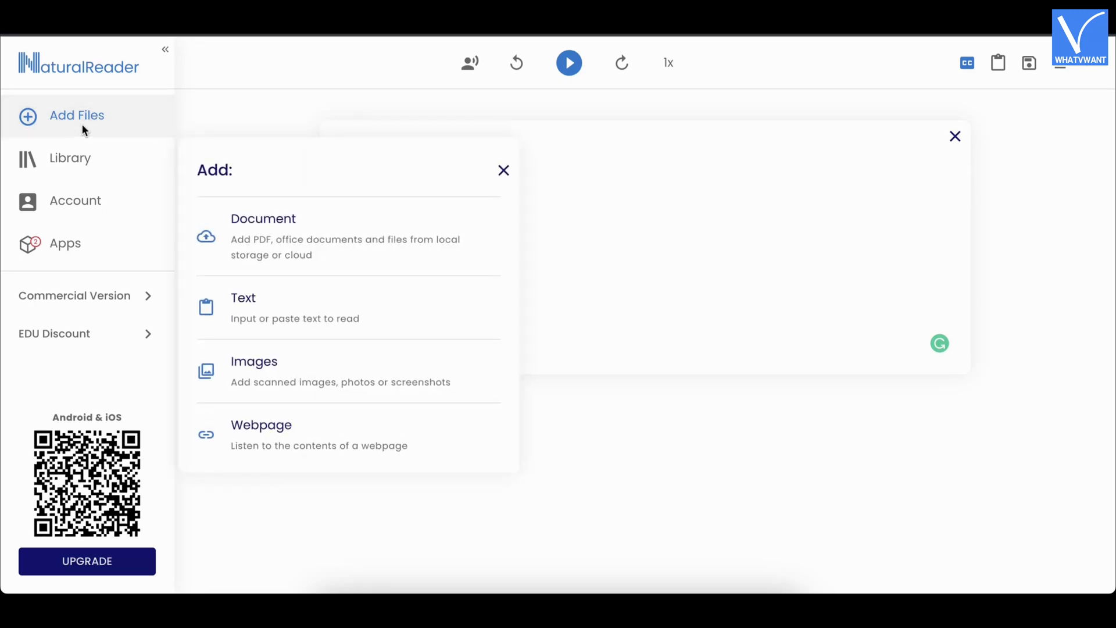
{"action": "mouse_move", "coordinate": [361, 223]}
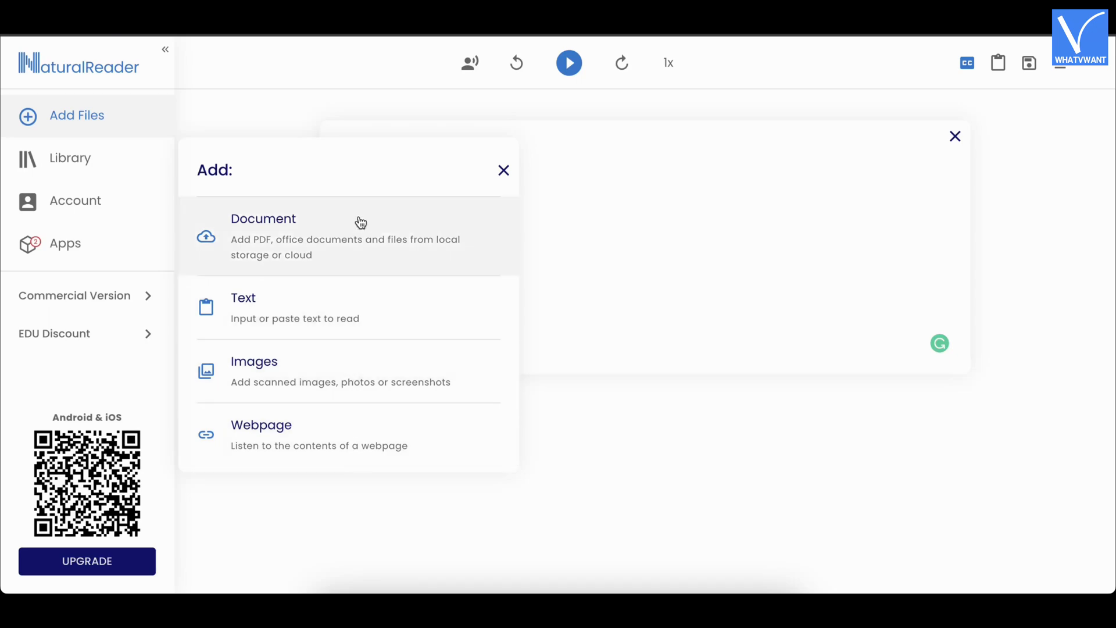
{"action": "mouse_move", "coordinate": [277, 244]}
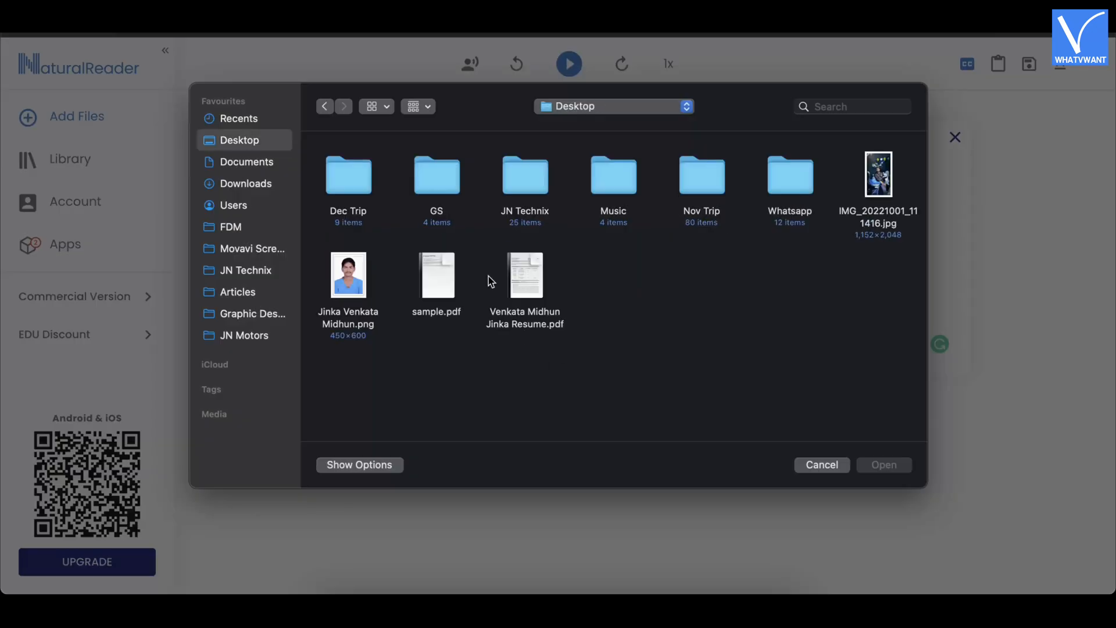
{"action": "double_click", "coordinate": [436, 275]}
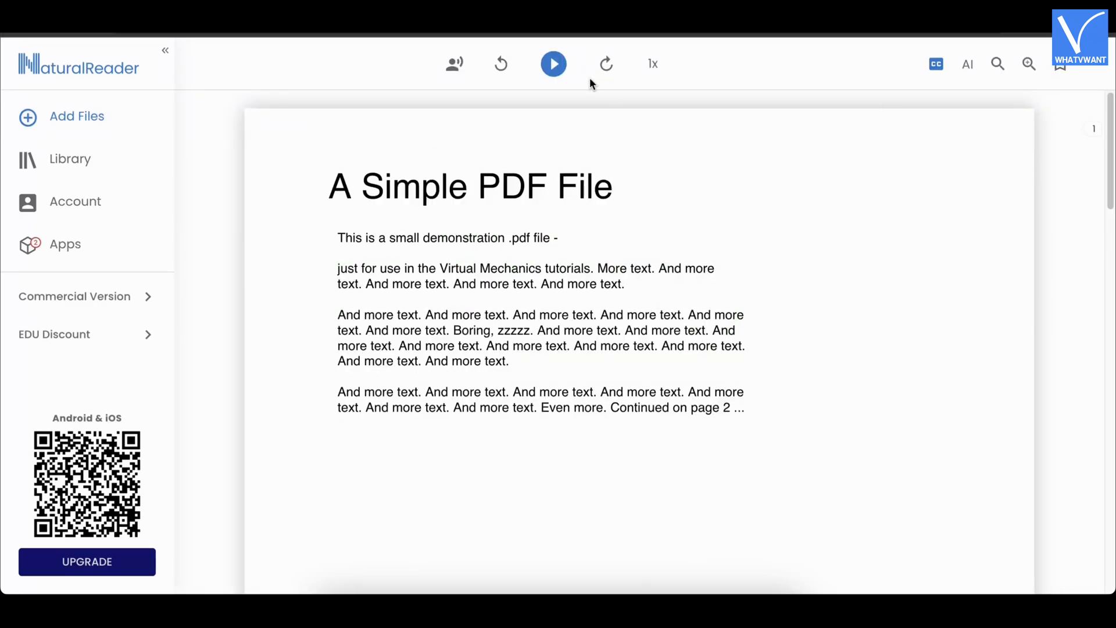
{"action": "mouse_move", "coordinate": [455, 64]}
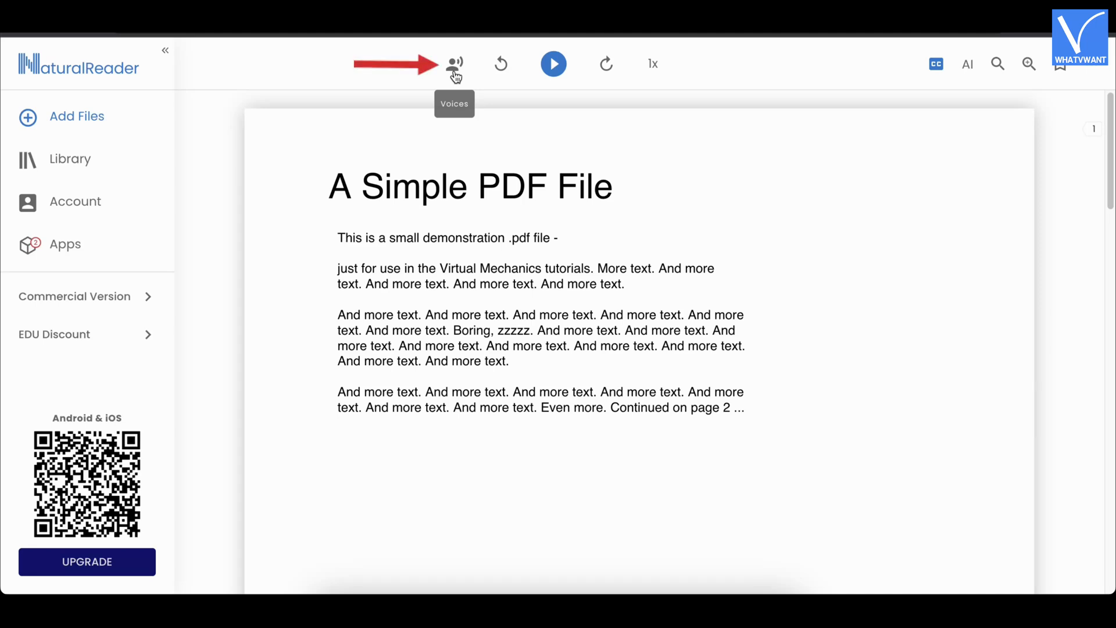
- Browse the Premium voice list and preview the Tracy voice
{"action": "left_click", "coordinate": [454, 63]}
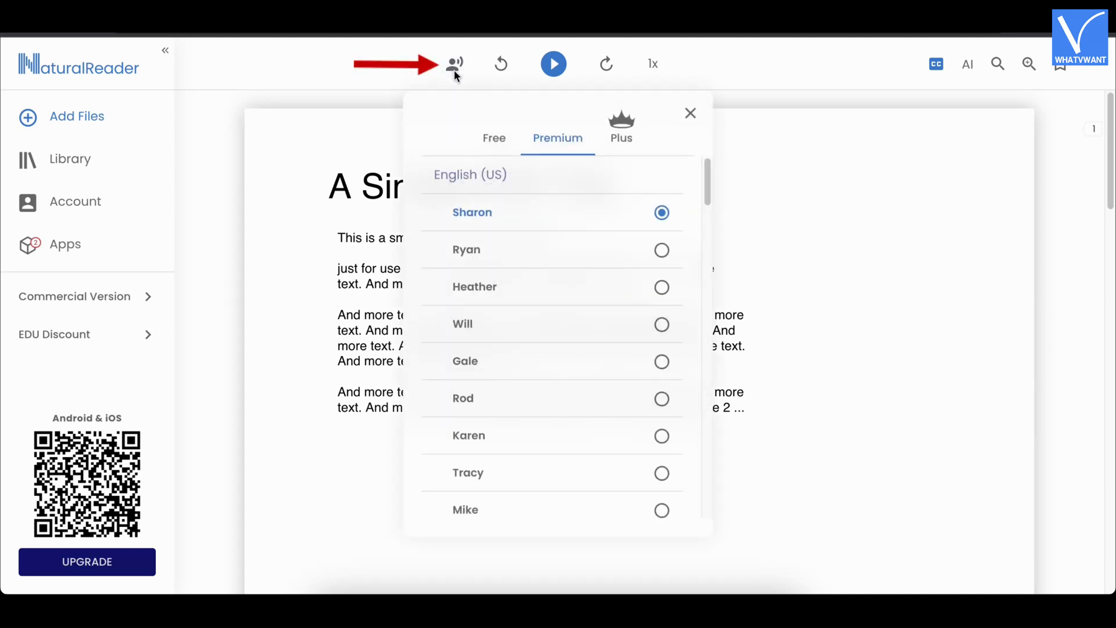
{"action": "scroll", "scroll_direction": "down", "scroll_amount": 3}
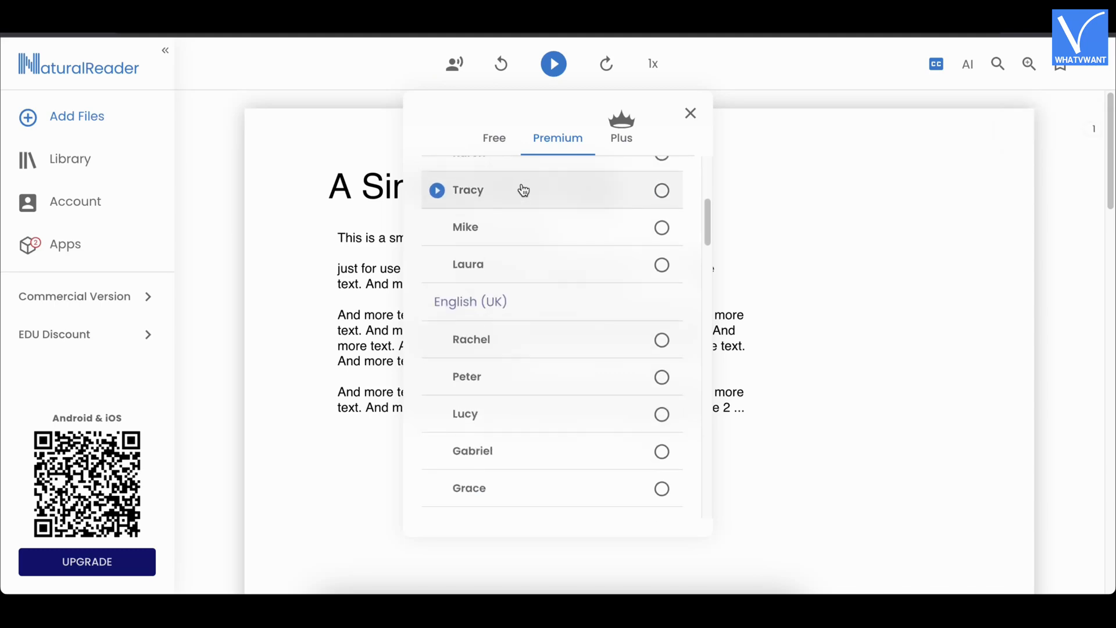
{"action": "left_click", "coordinate": [653, 63]}
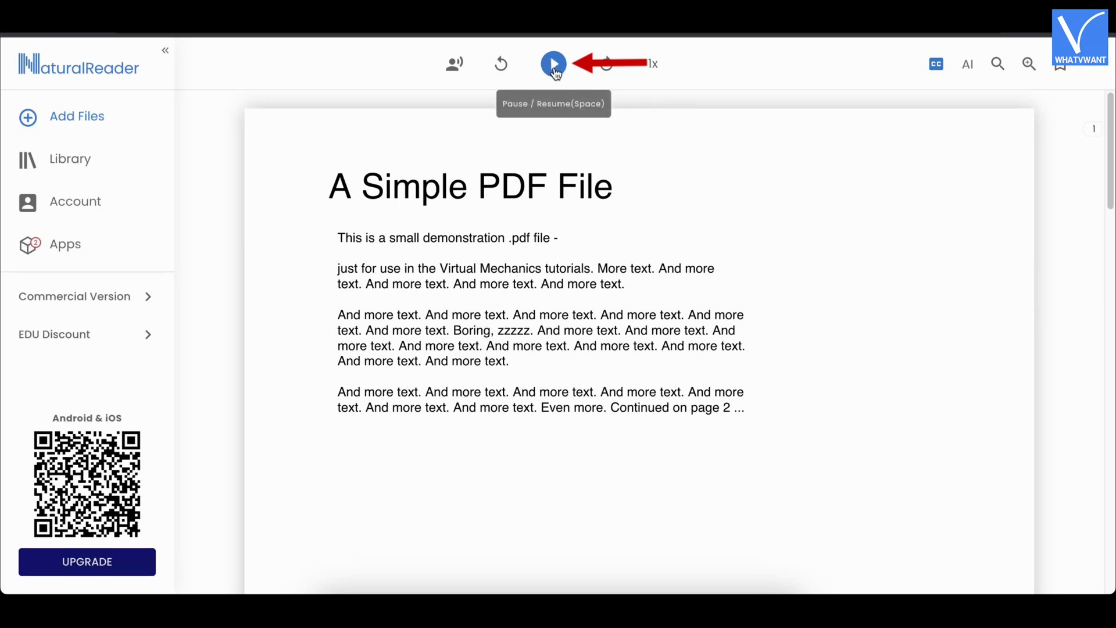
- Play the sample PDF aloud in NaturalReader, then pause the reading
{"action": "left_click", "coordinate": [553, 63]}
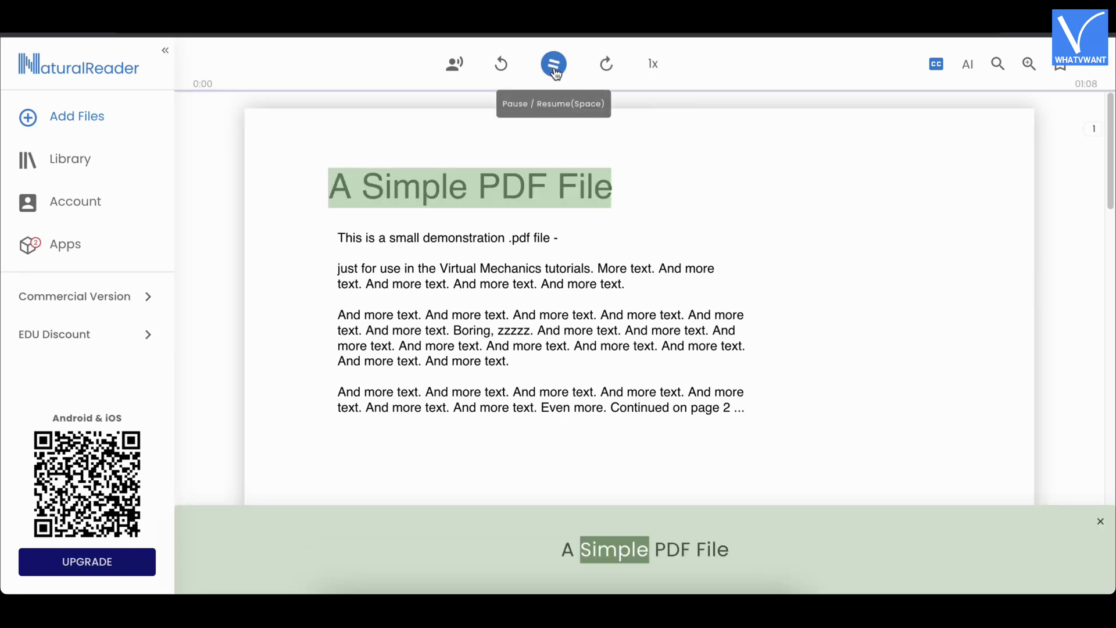
{"action": "left_click", "coordinate": [554, 63]}
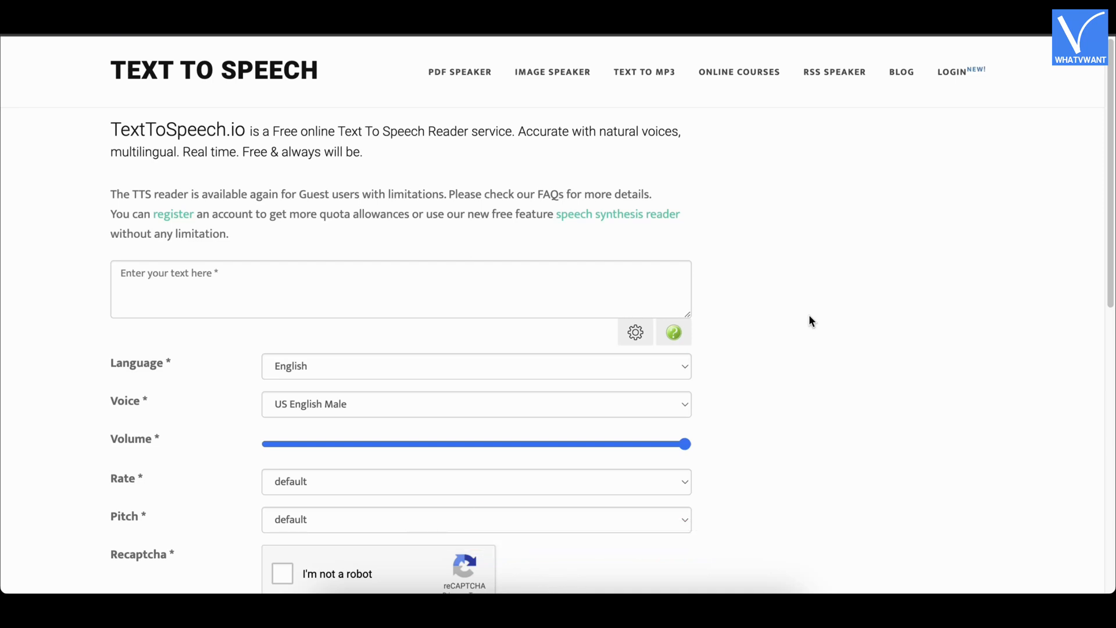
- Scroll through TextToSpeech.io's page to its supported languages and links, then back to the top
{"action": "scroll", "scroll_direction": "down", "scroll_amount": 3}
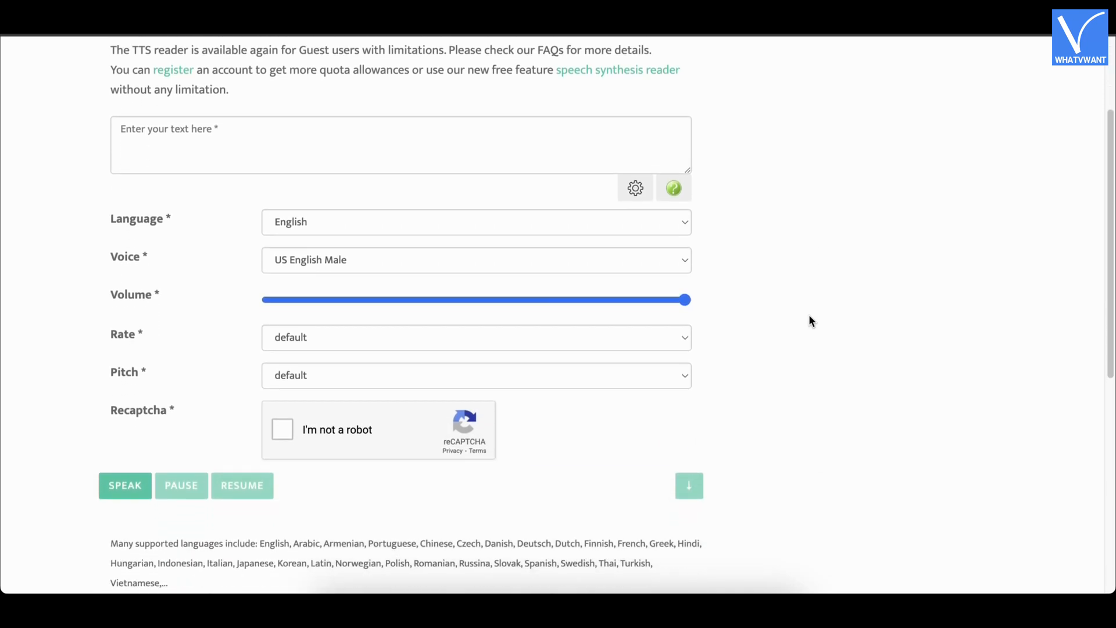
{"action": "scroll", "scroll_direction": "down", "scroll_amount": 3}
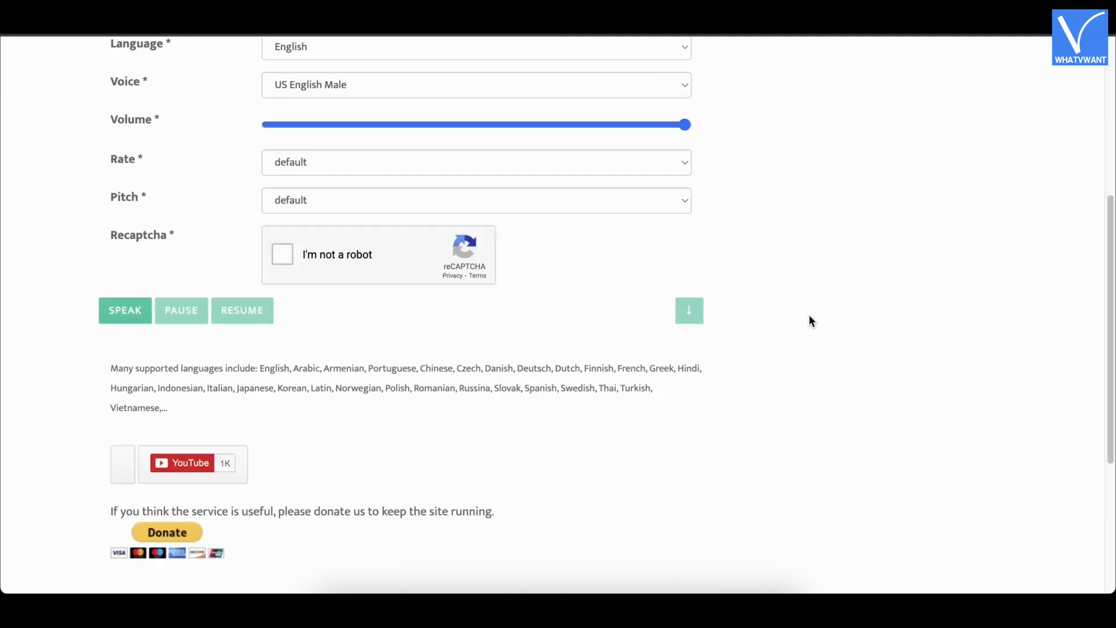
{"action": "scroll", "scroll_direction": "down", "scroll_amount": 3}
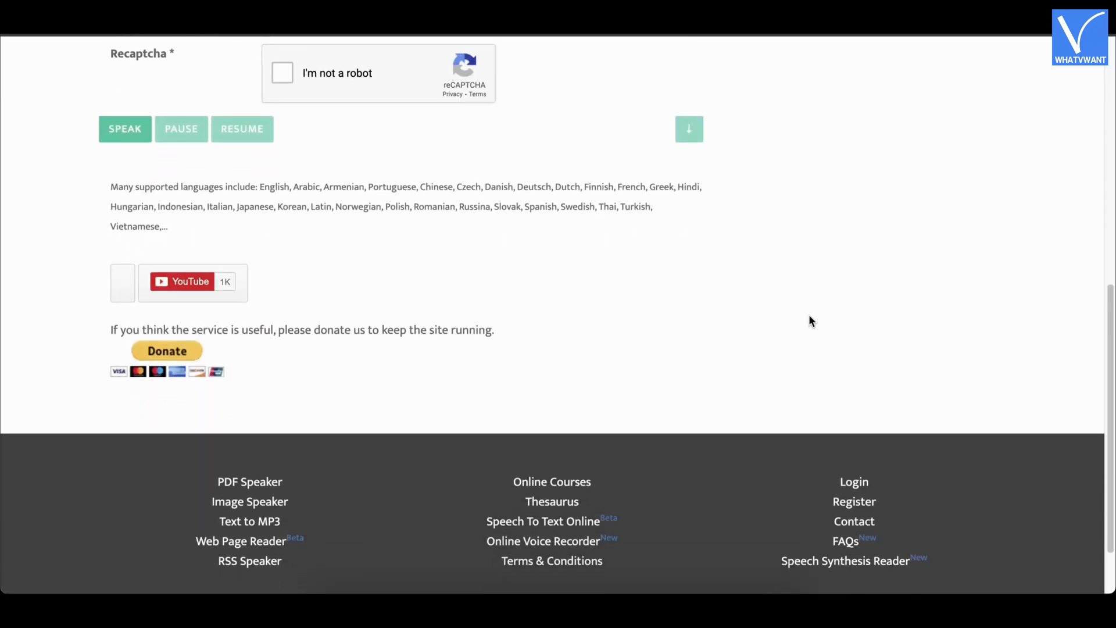
{"action": "scroll", "scroll_direction": "up", "scroll_amount": 3}
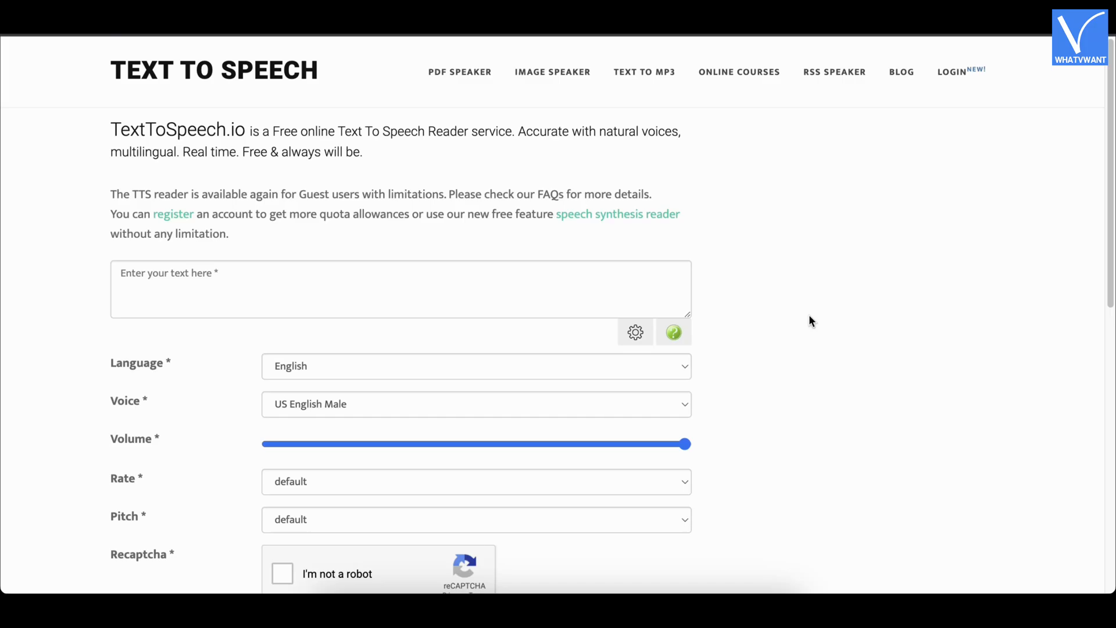
{"action": "mouse_move", "coordinate": [459, 72]}
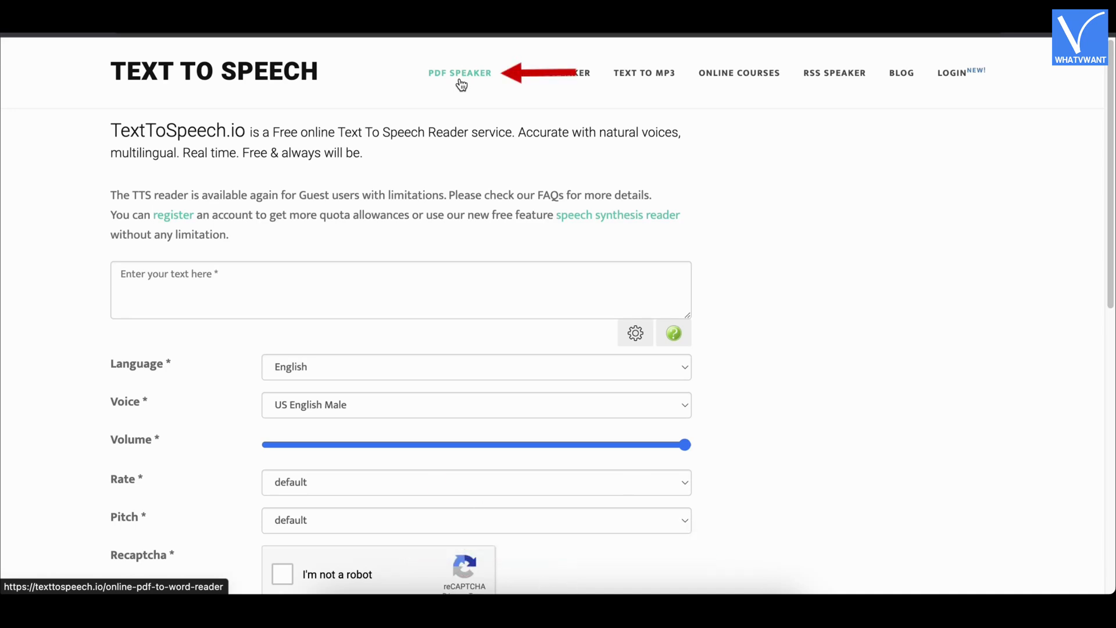
- Upload sample.pdf in PDF Speaker, passing the reCAPTCHA, so its text fills the reader
{"action": "left_click", "coordinate": [461, 72]}
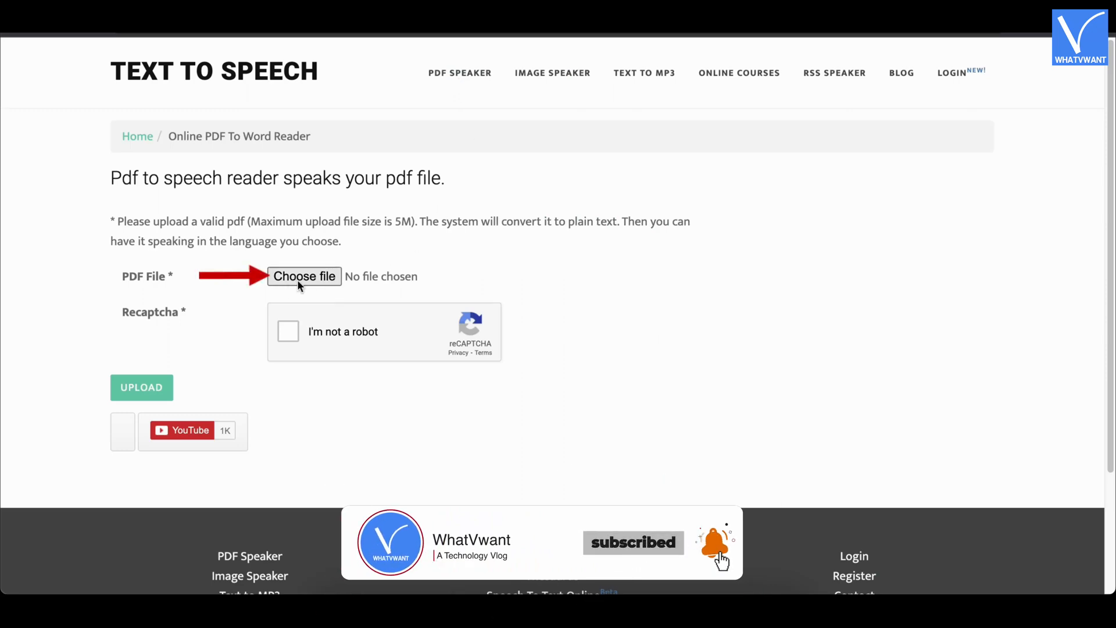
{"action": "left_click", "coordinate": [304, 277]}
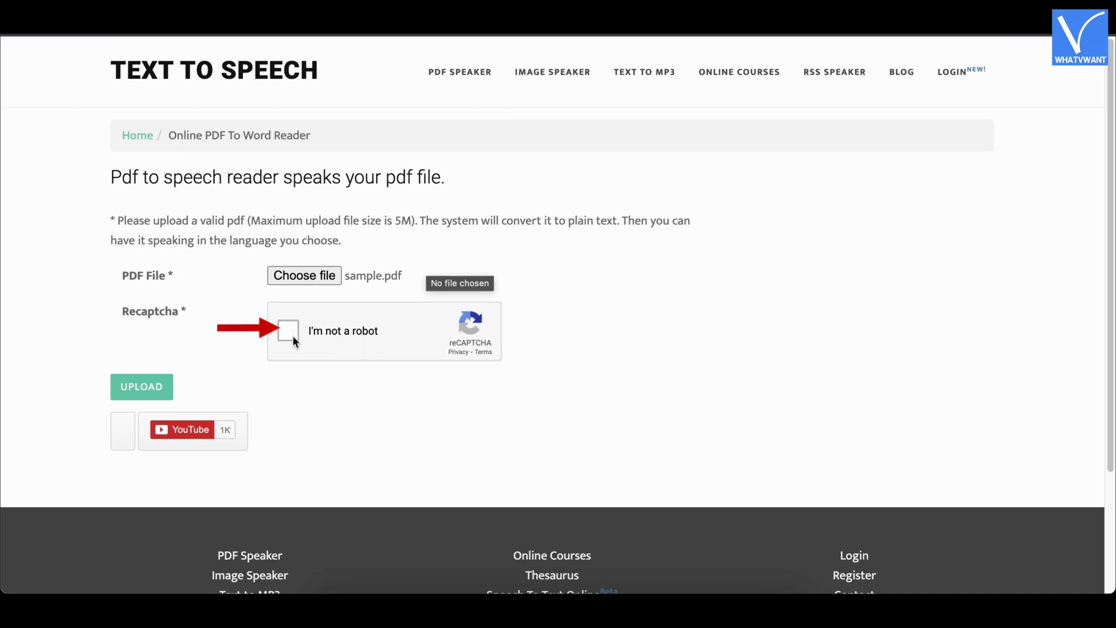
{"action": "left_click", "coordinate": [288, 330]}
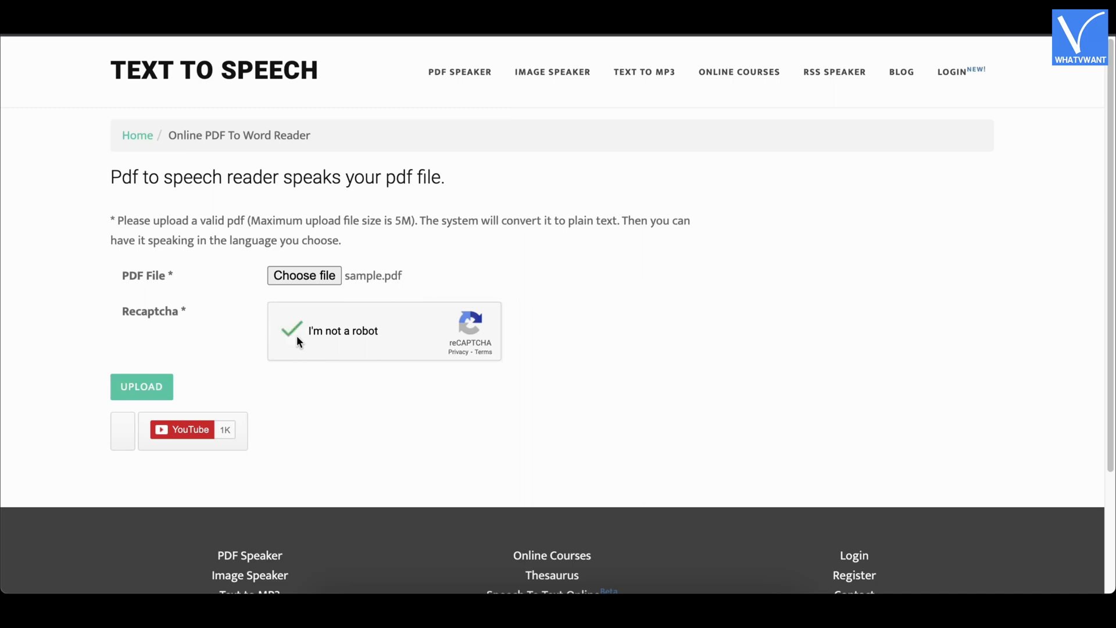
{"action": "left_click", "coordinate": [141, 389]}
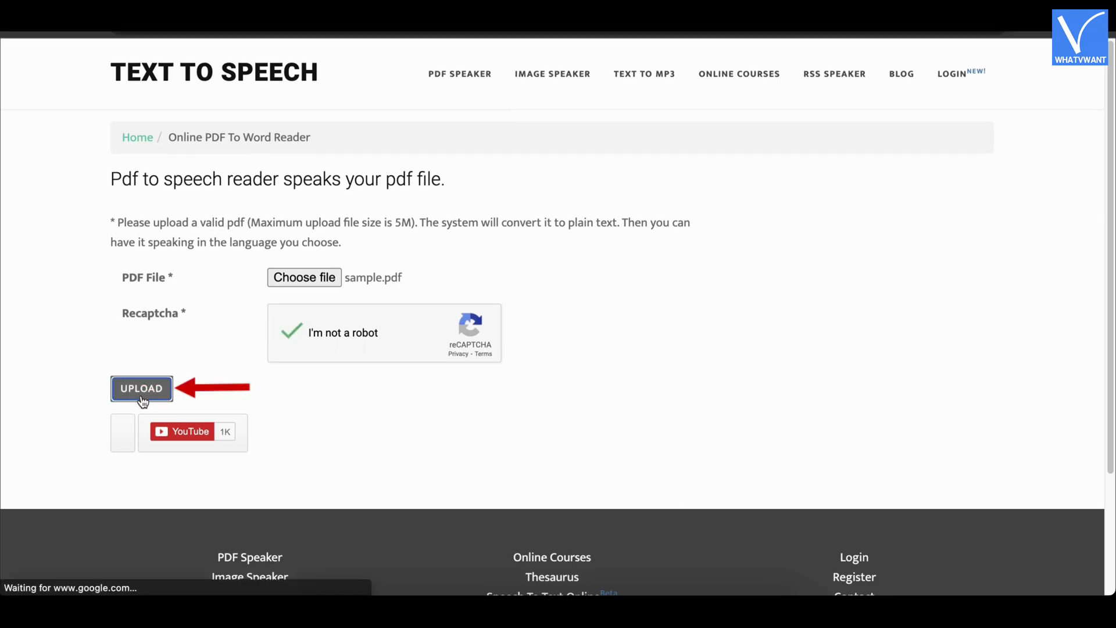
{"action": "left_click", "coordinate": [141, 388]}
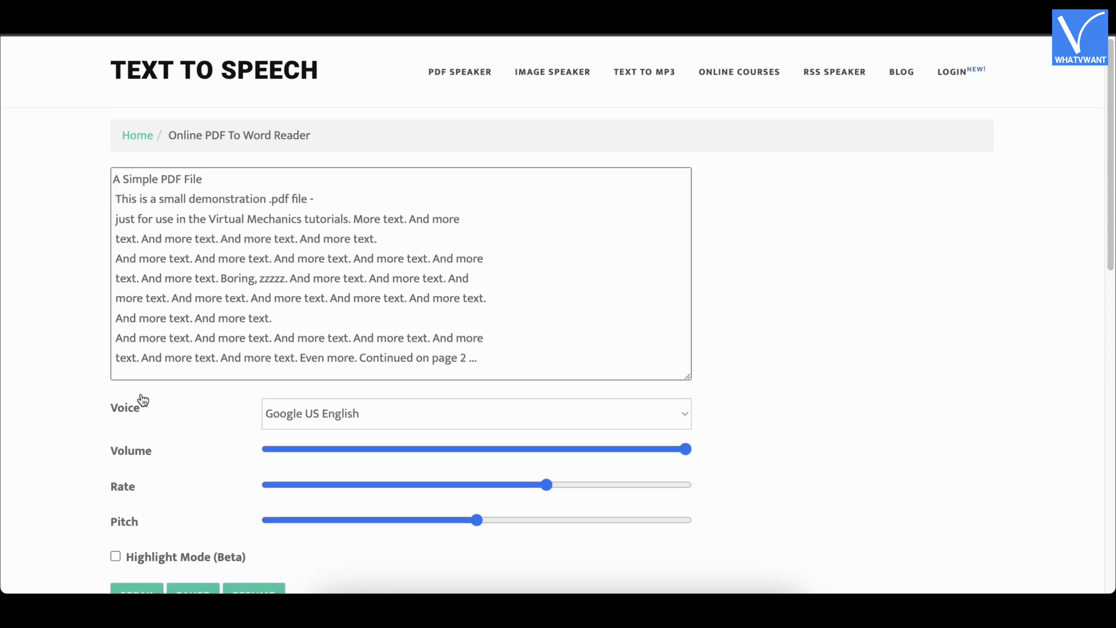
- Keep the Google US English voice, speak the sample.pdf text aloud, then pause it
{"action": "scroll", "scroll_direction": "down", "scroll_amount": 3}
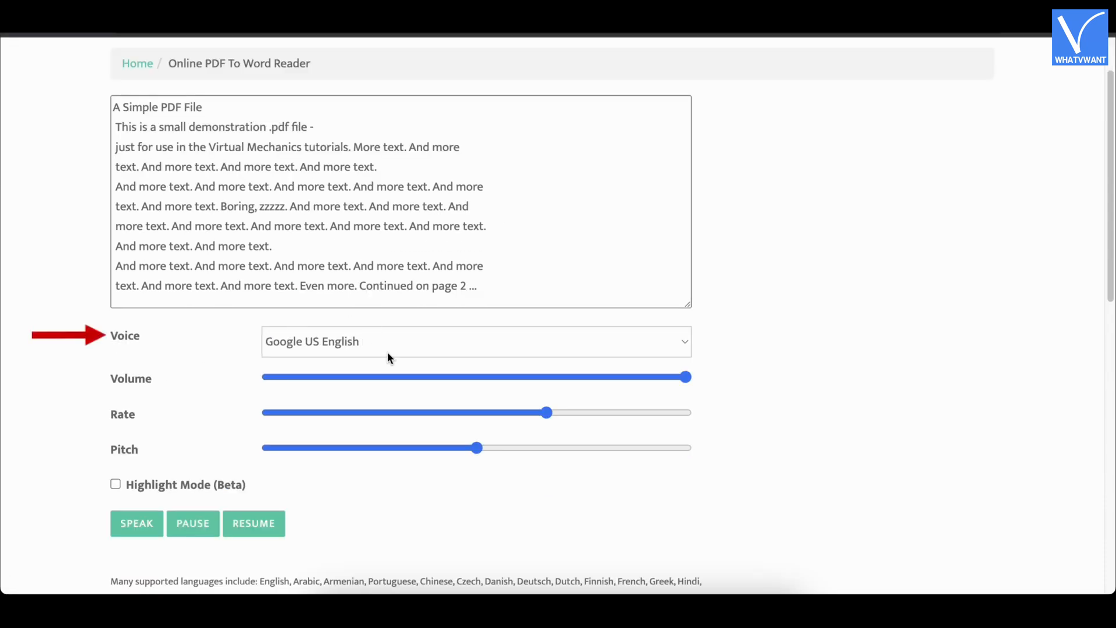
{"action": "left_click", "coordinate": [476, 340]}
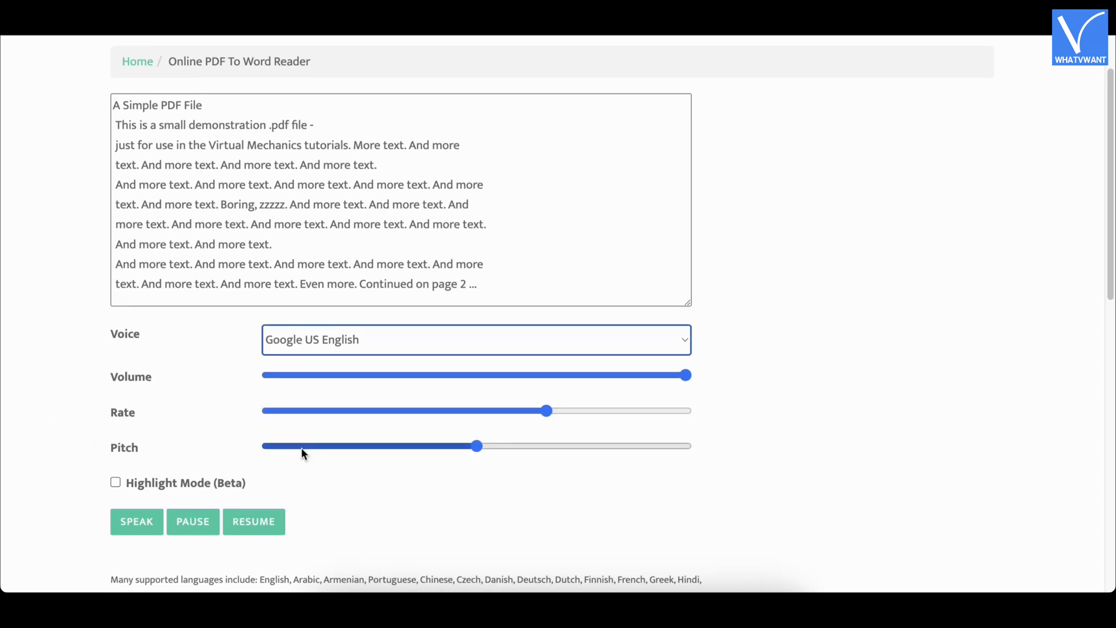
{"action": "left_click", "coordinate": [137, 524]}
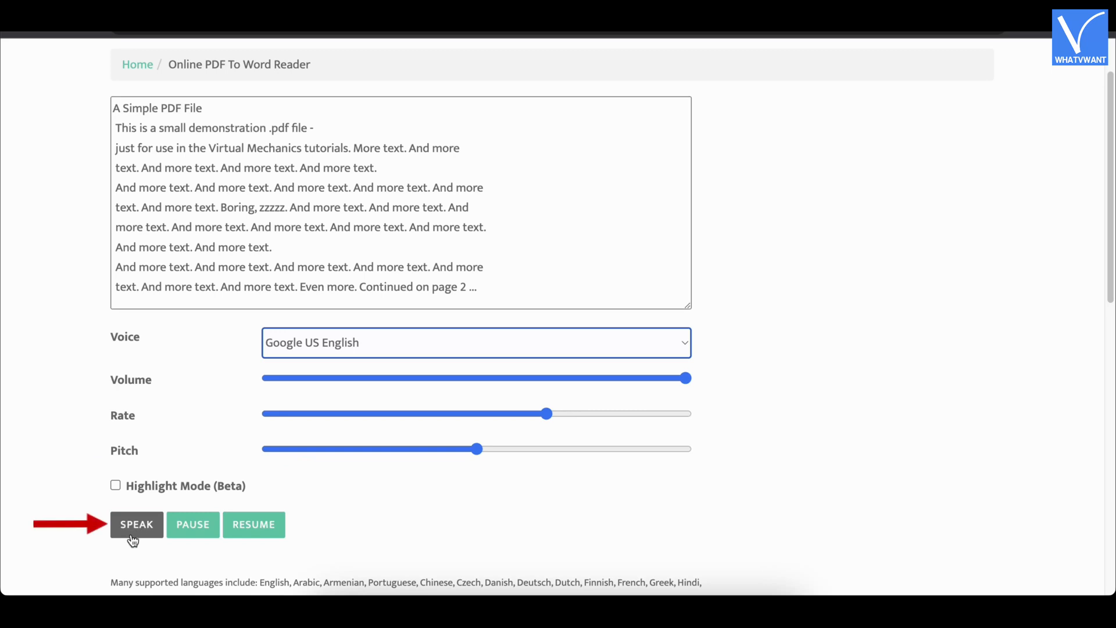
{"action": "left_click", "coordinate": [138, 525]}
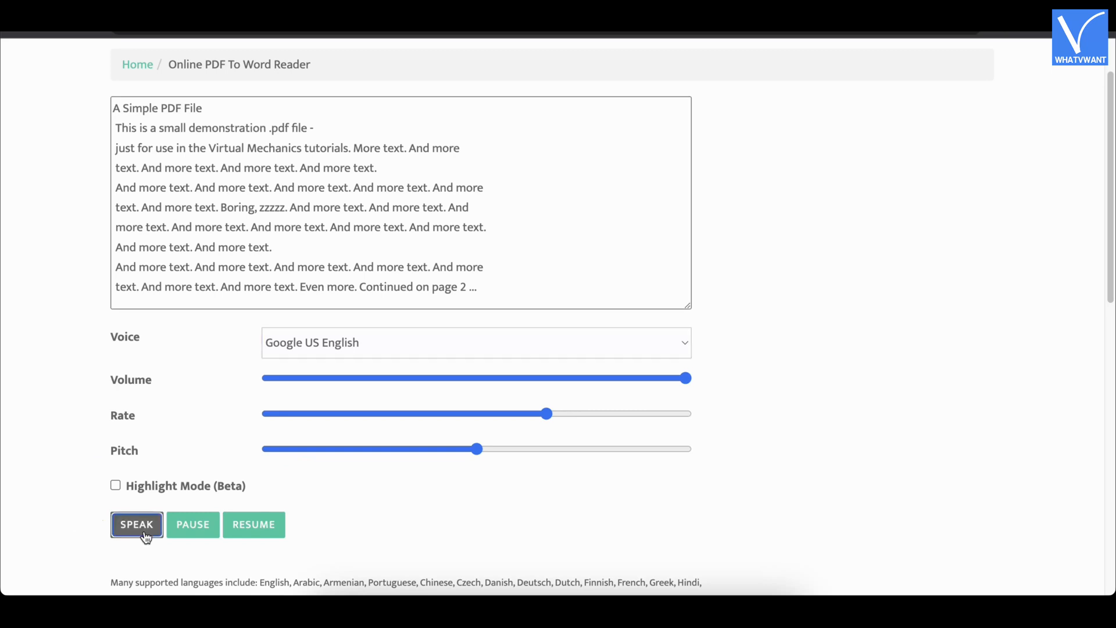
{"action": "left_click", "coordinate": [137, 524]}
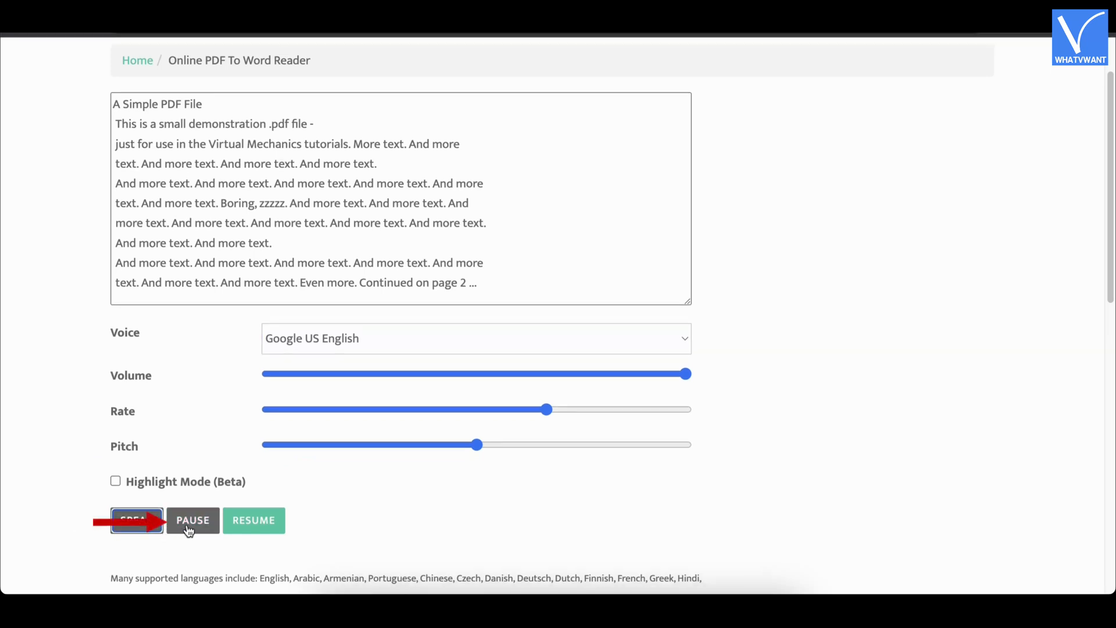
{"action": "left_click", "coordinate": [192, 520]}
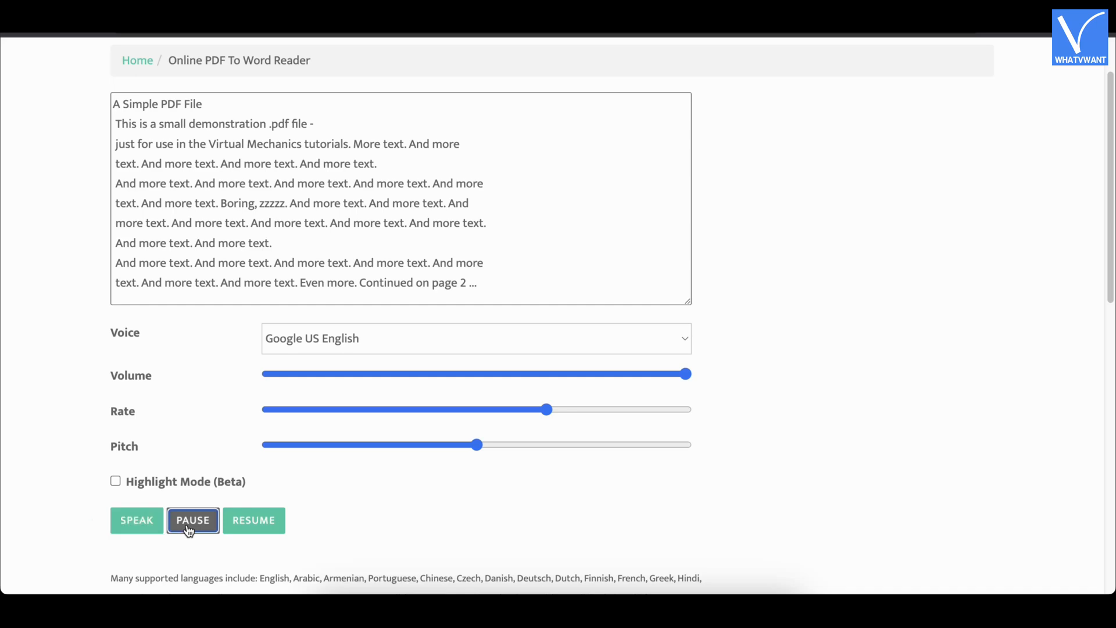
{"action": "left_click", "coordinate": [253, 520]}
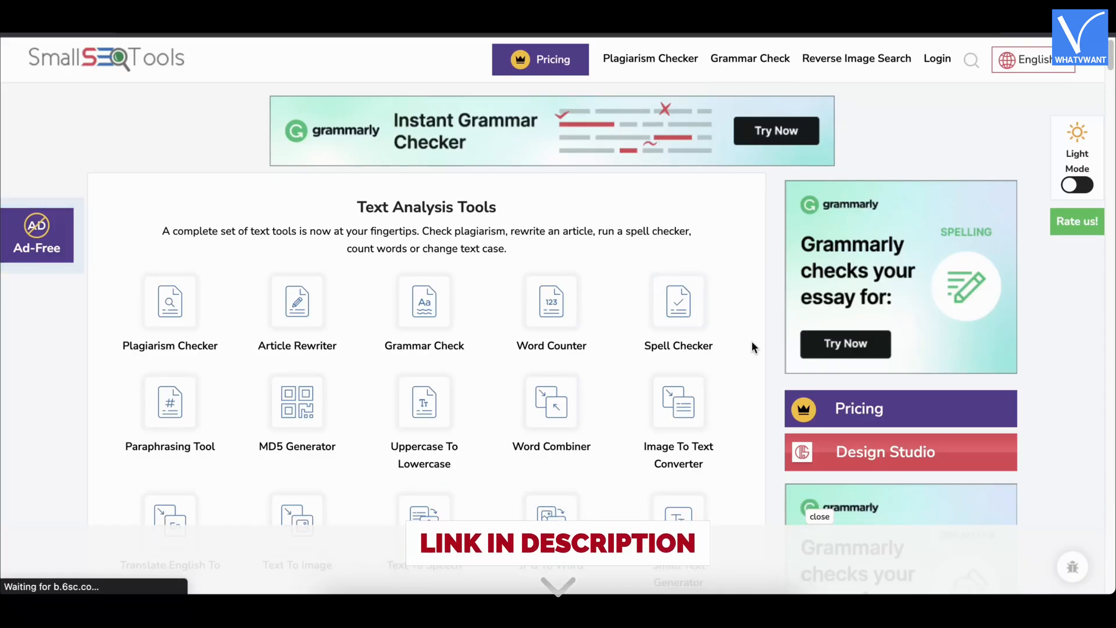
- Scroll through Small SEO Tools' design, image-editing and keyword sections back to Text Analysis Tools
{"action": "scroll", "scroll_direction": "down", "scroll_amount": 3}
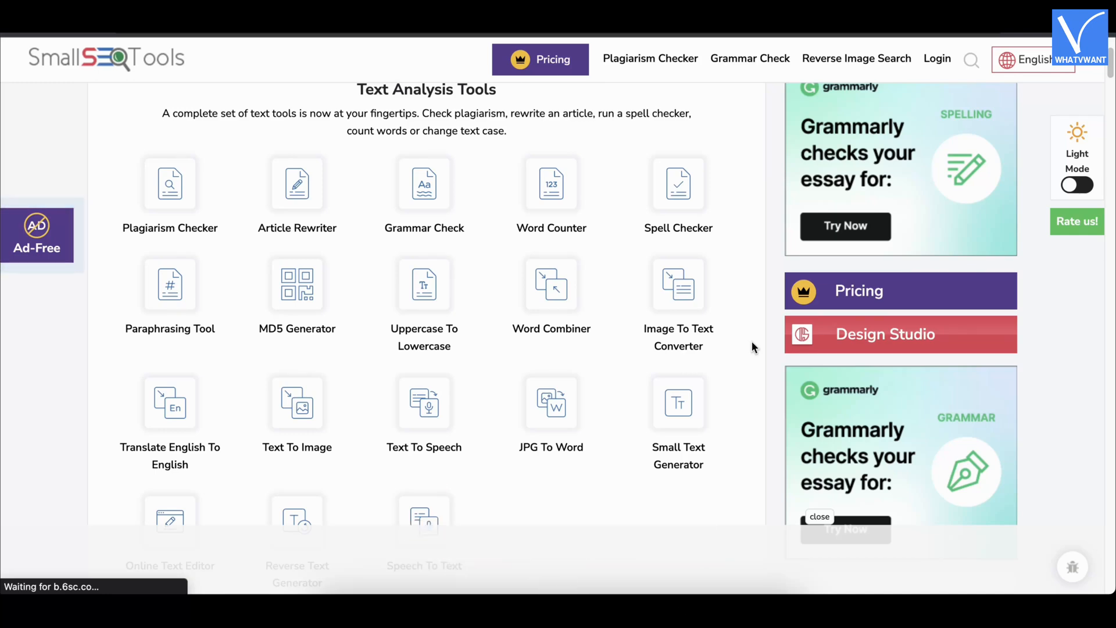
{"action": "scroll", "scroll_direction": "down", "scroll_amount": 3}
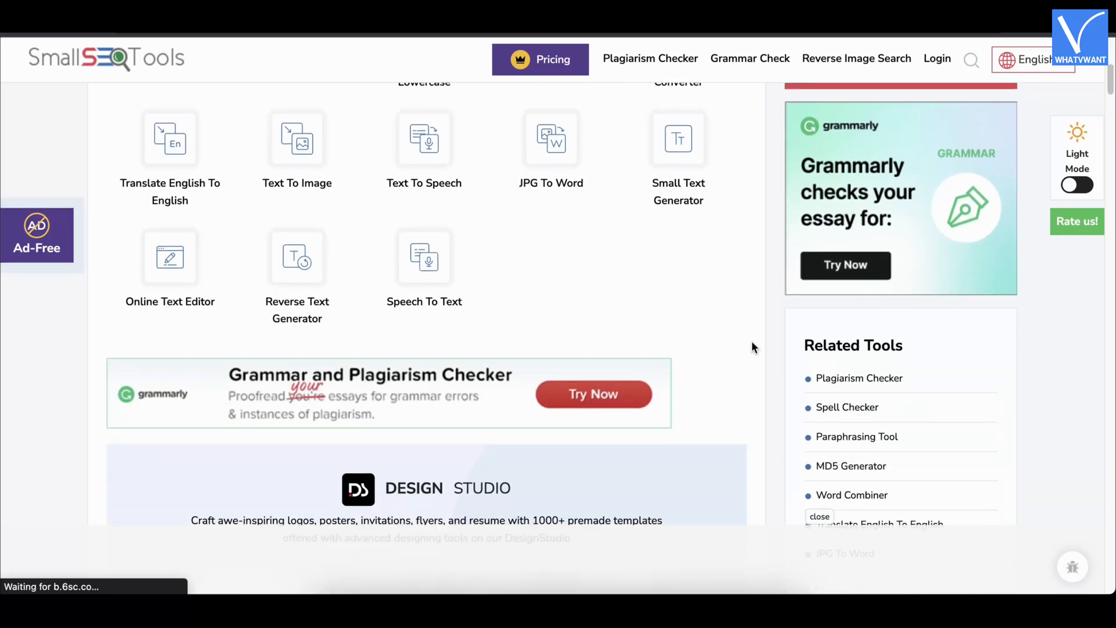
{"action": "scroll", "scroll_direction": "down", "scroll_amount": 3}
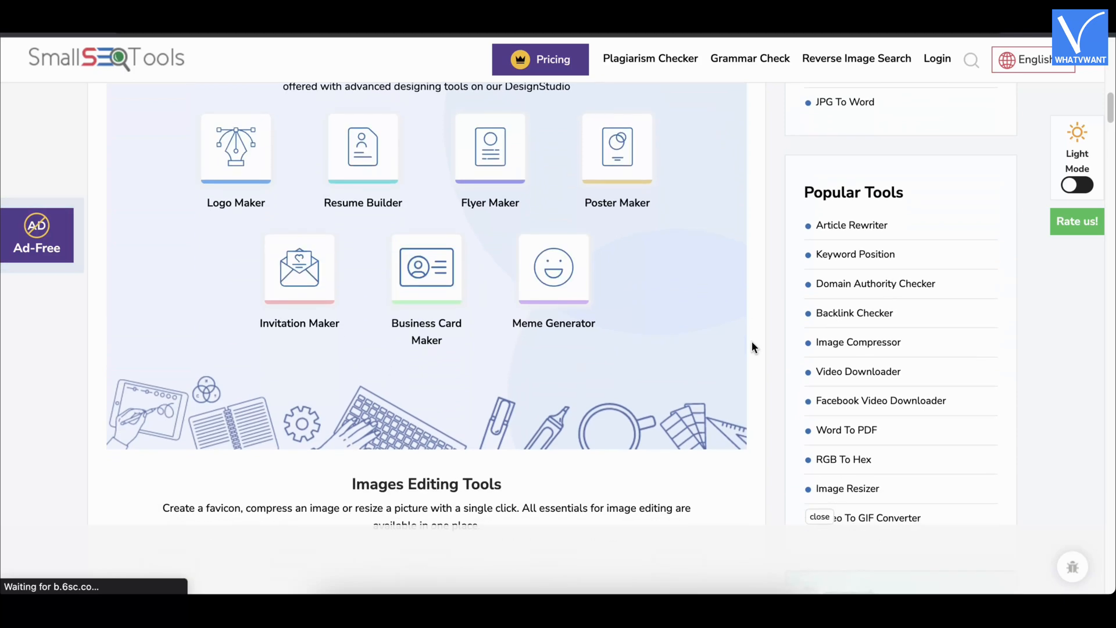
{"action": "scroll", "scroll_direction": "down", "scroll_amount": 3}
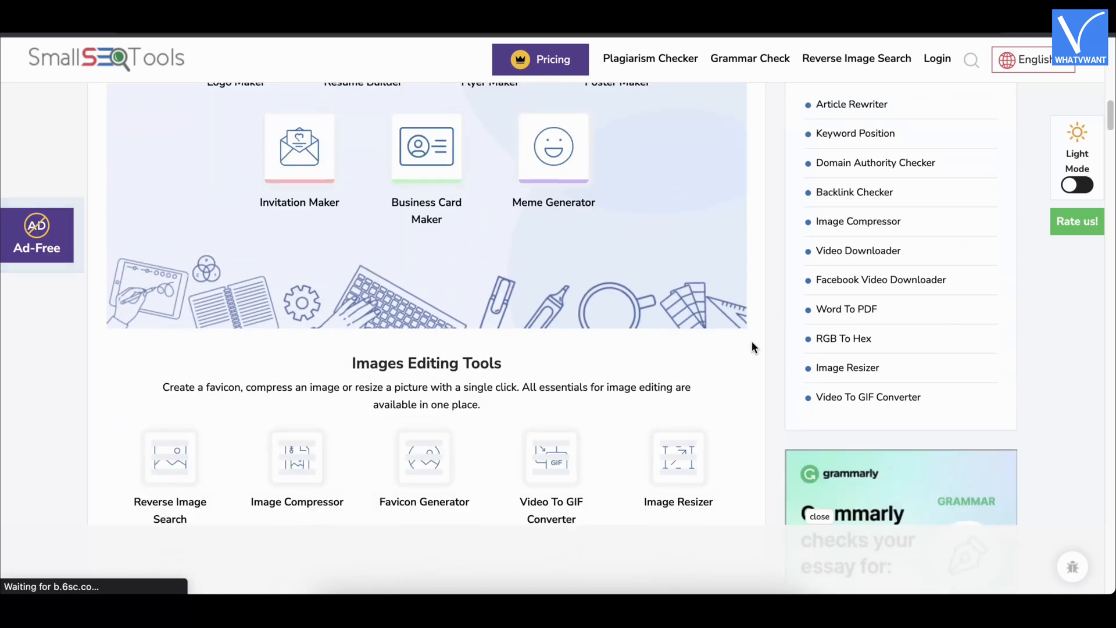
{"action": "scroll", "scroll_direction": "down", "scroll_amount": 3}
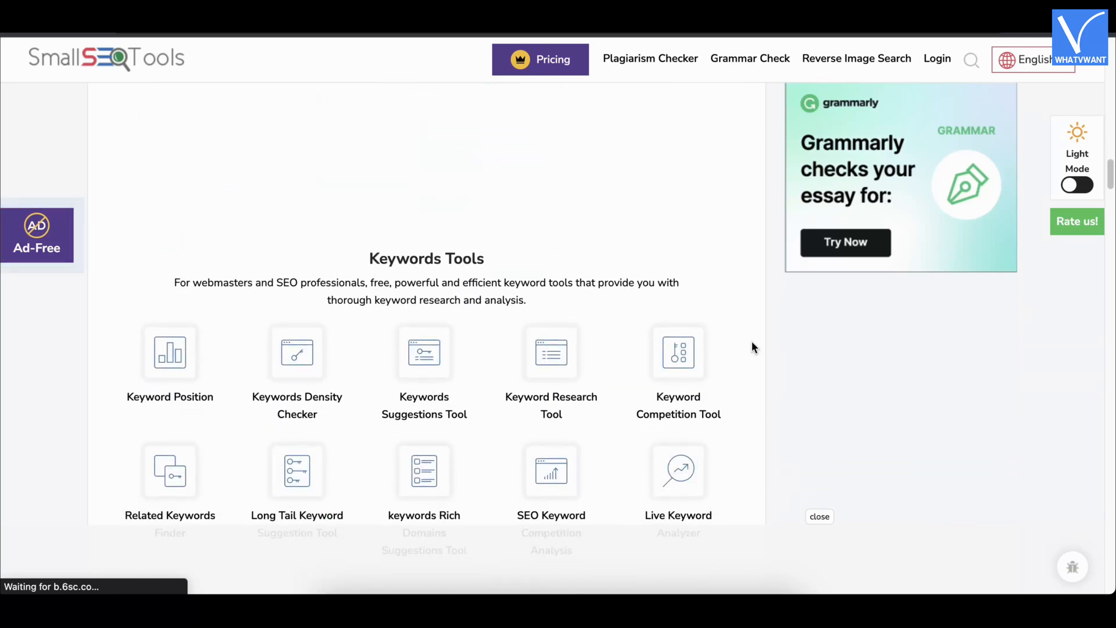
{"action": "scroll", "scroll_direction": "down", "scroll_amount": 3}
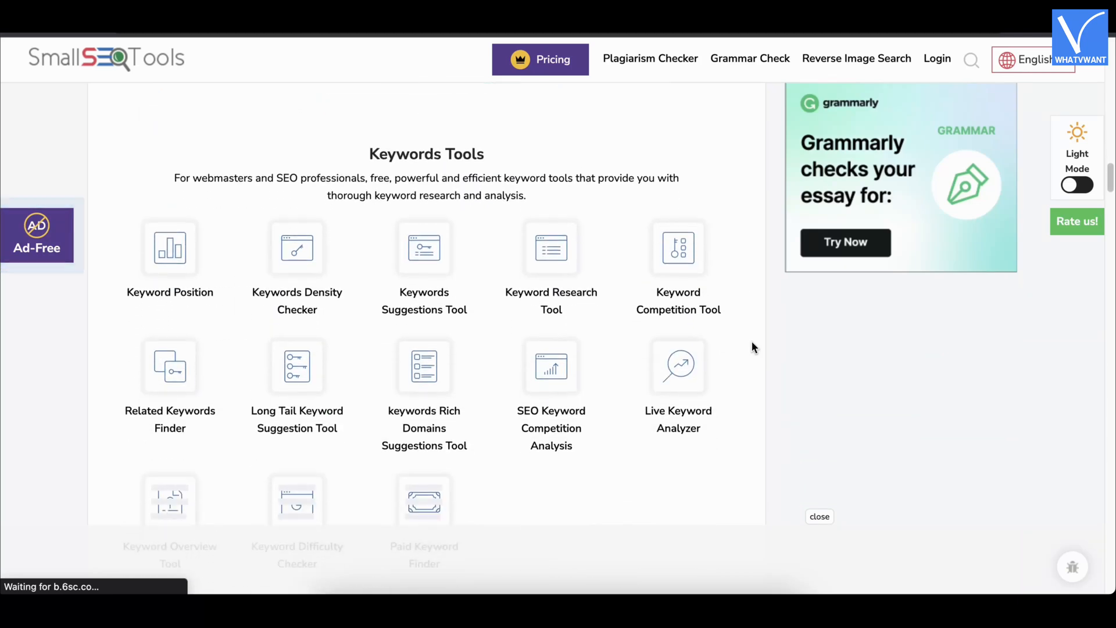
{"action": "scroll", "scroll_direction": "down", "scroll_amount": 3}
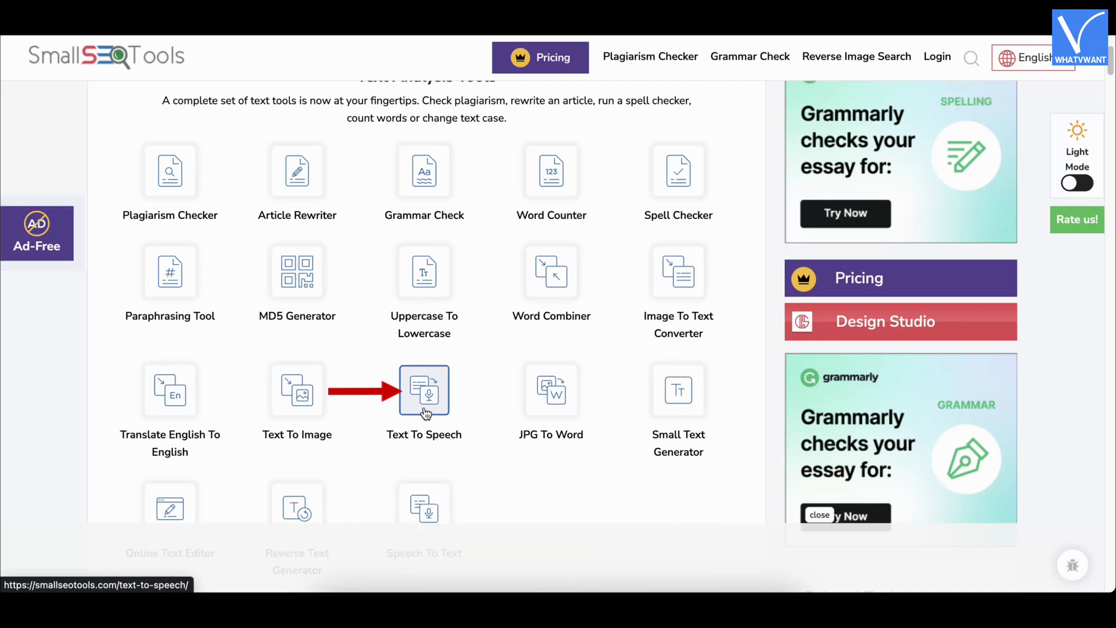
- Load sample.pdf into the Text To Speech tool and show its English and Google voice list
{"action": "left_click", "coordinate": [423, 390]}
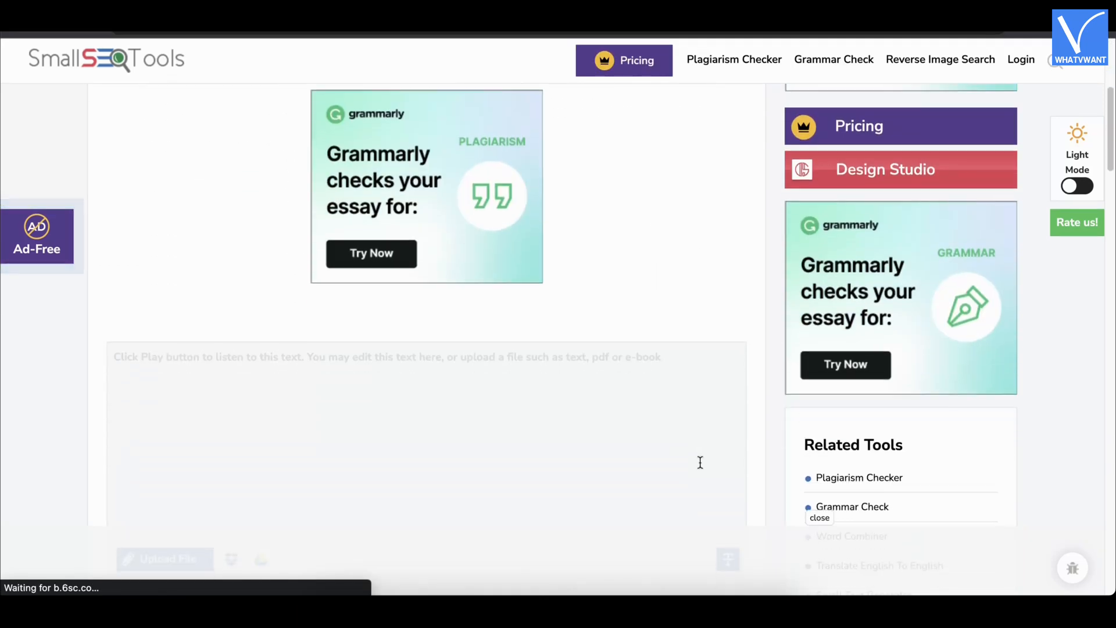
{"action": "scroll", "scroll_direction": "down", "scroll_amount": 3}
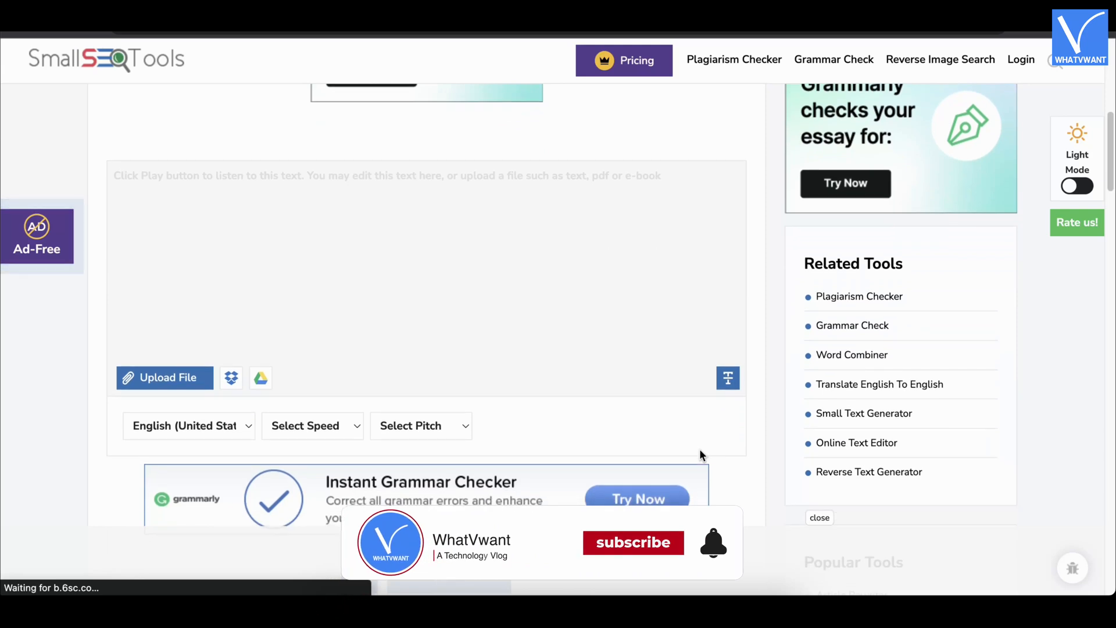
{"action": "left_click", "coordinate": [632, 544]}
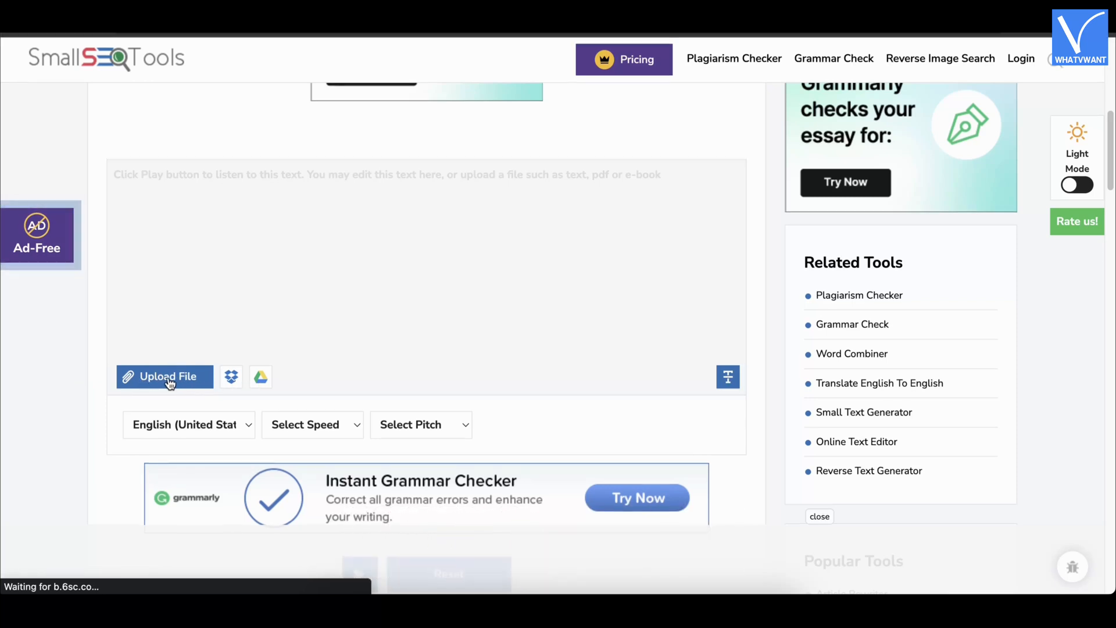
{"action": "left_click", "coordinate": [164, 376]}
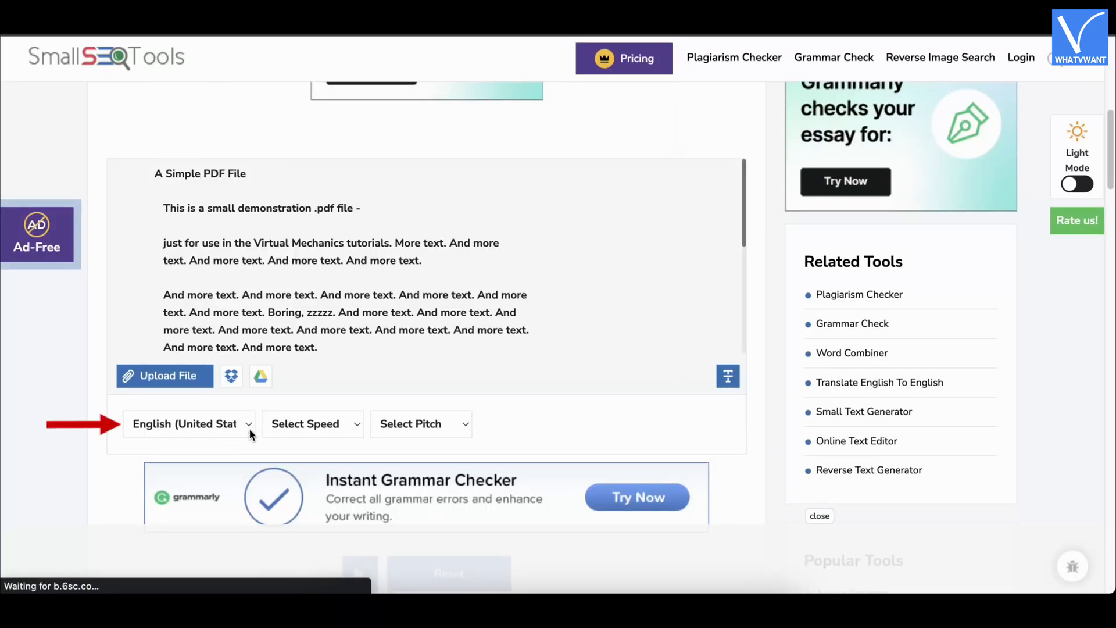
{"action": "left_click", "coordinate": [188, 424]}
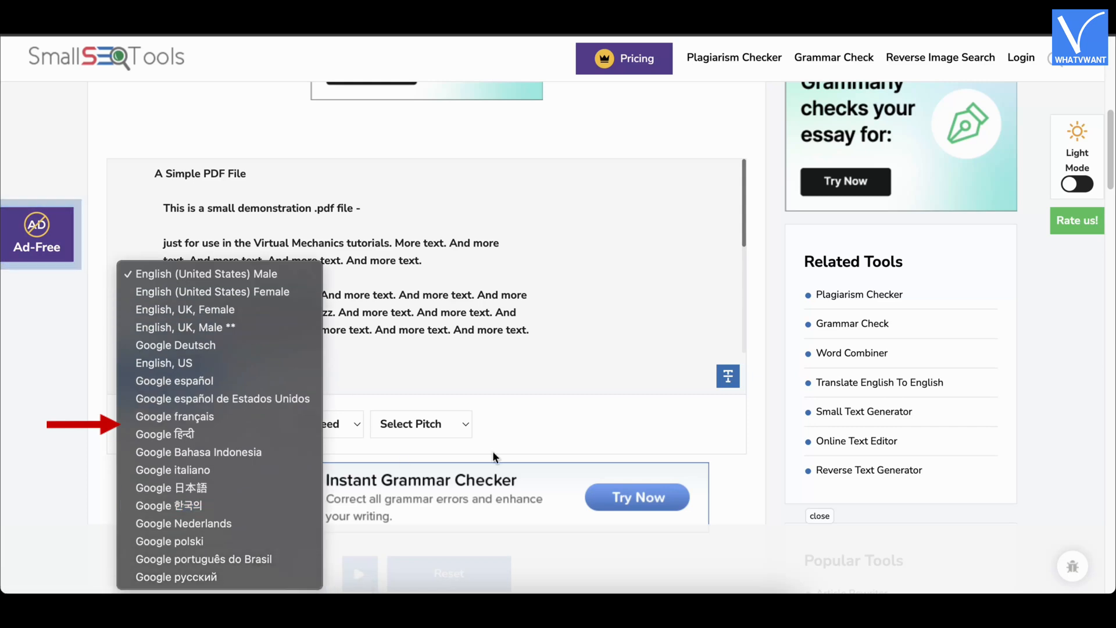